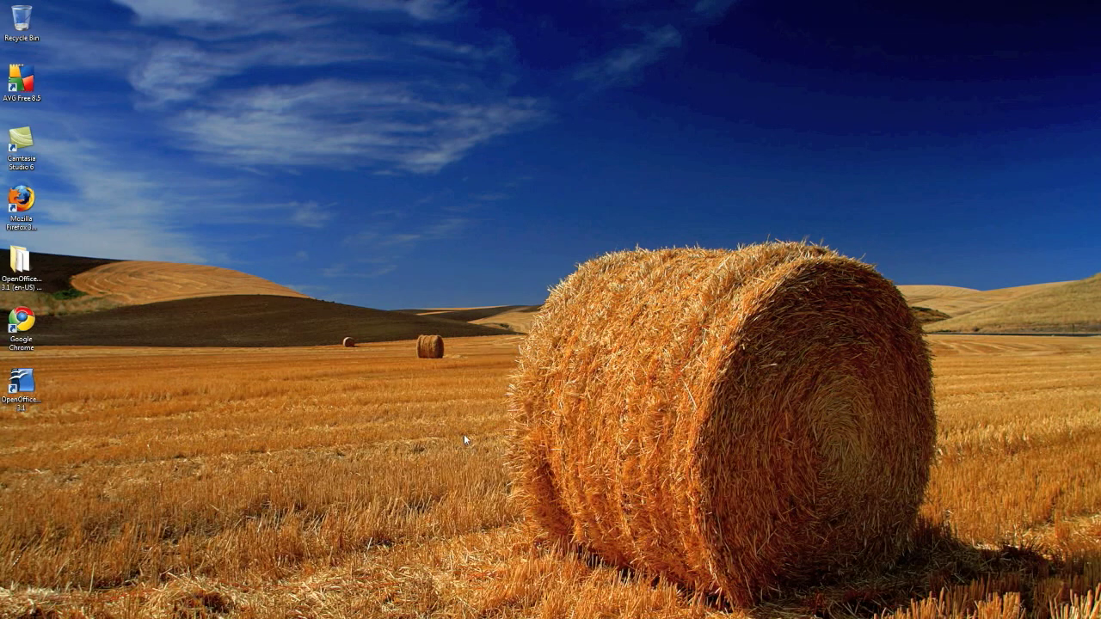
mouse_move(440, 464)
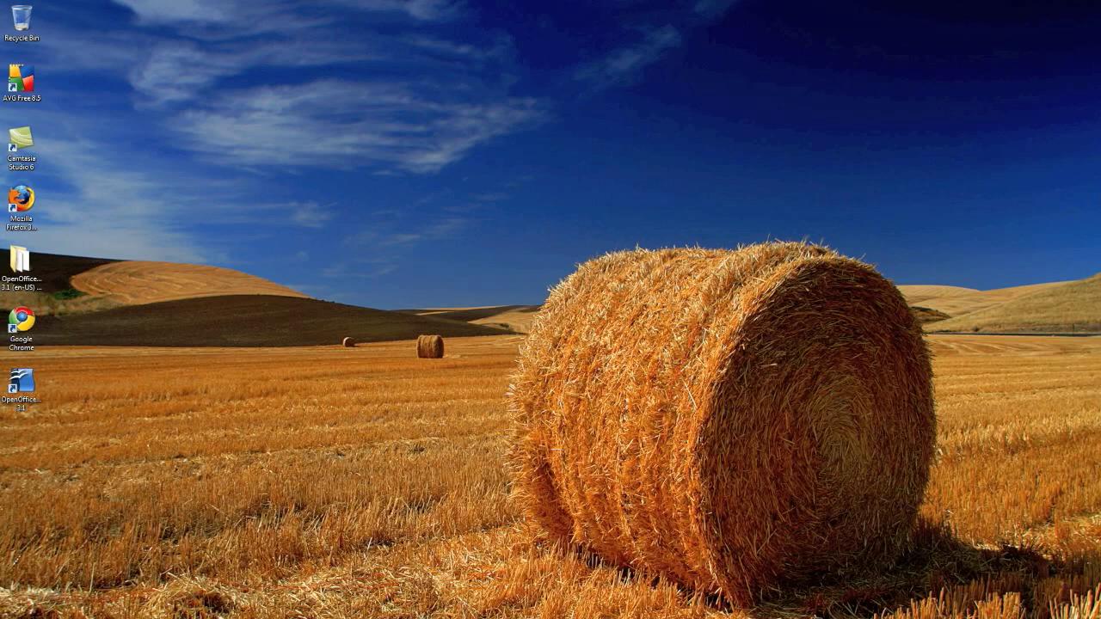
Step: Bring up Firefox showing SecurAble results: 64-bit, hardware DEP and virtualization supported
left_click(20, 191)
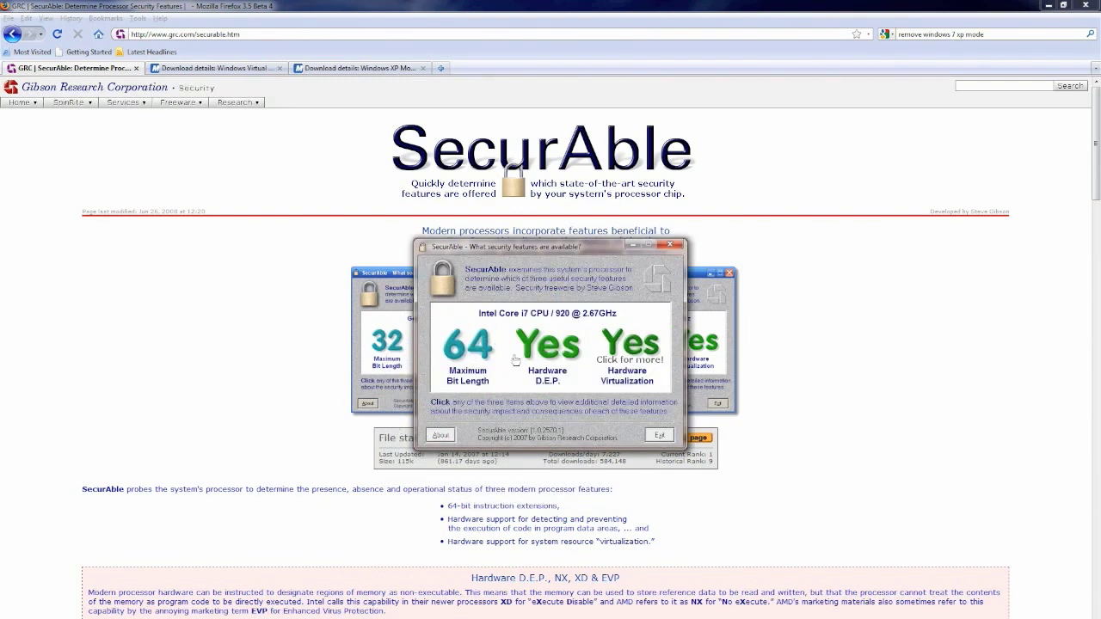
mouse_move(585, 353)
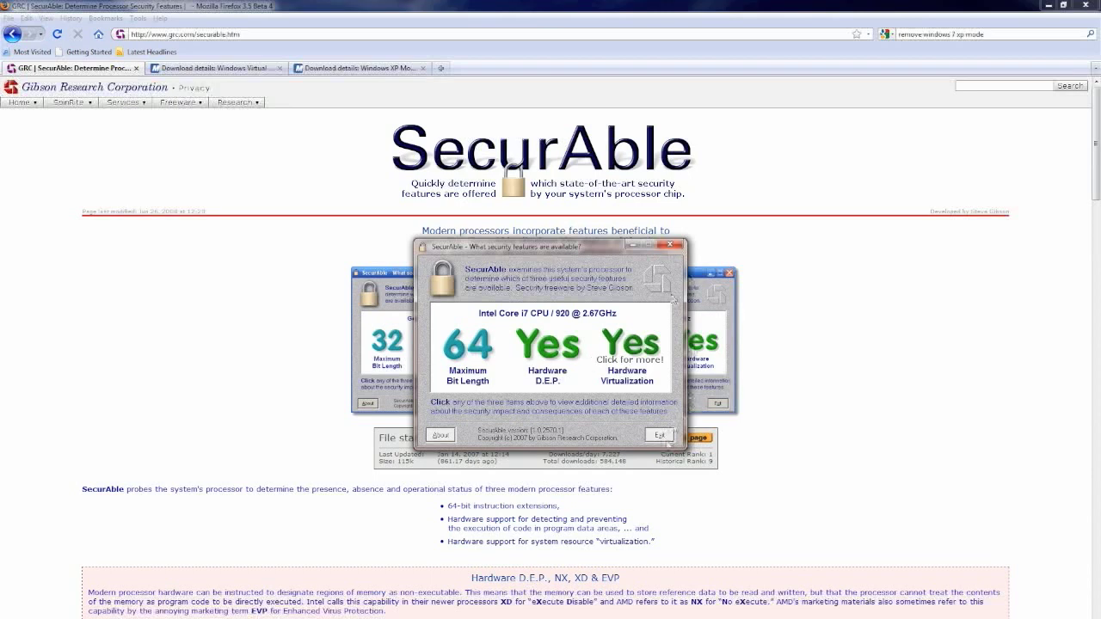
Step: Switch to Microsoft's Windows Virtual PC Beta download page and review its details
left_click(215, 69)
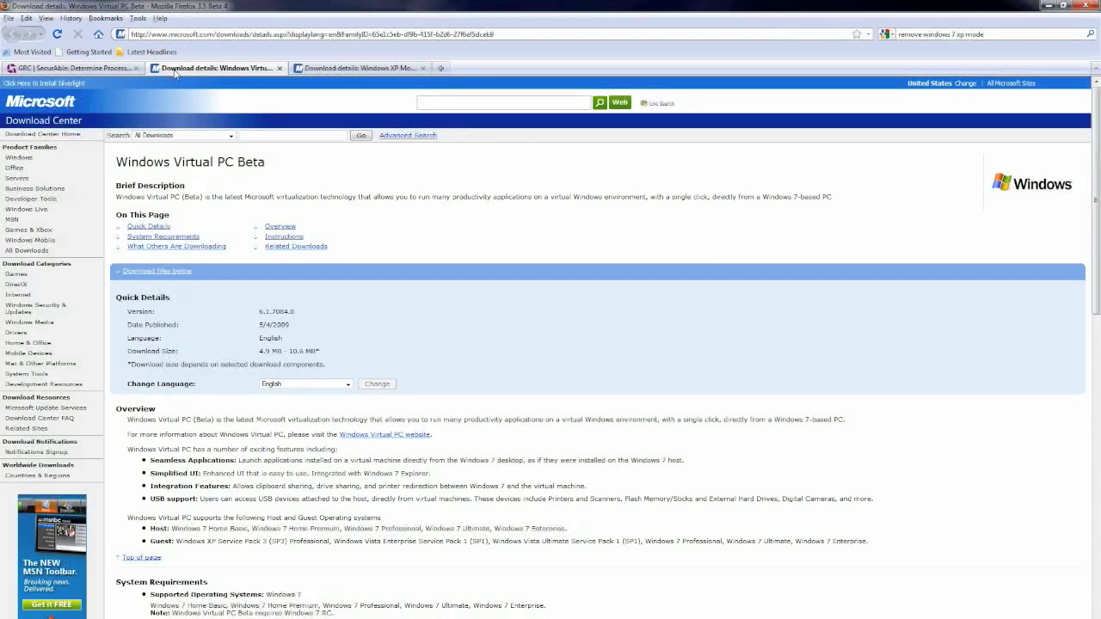
mouse_move(225, 189)
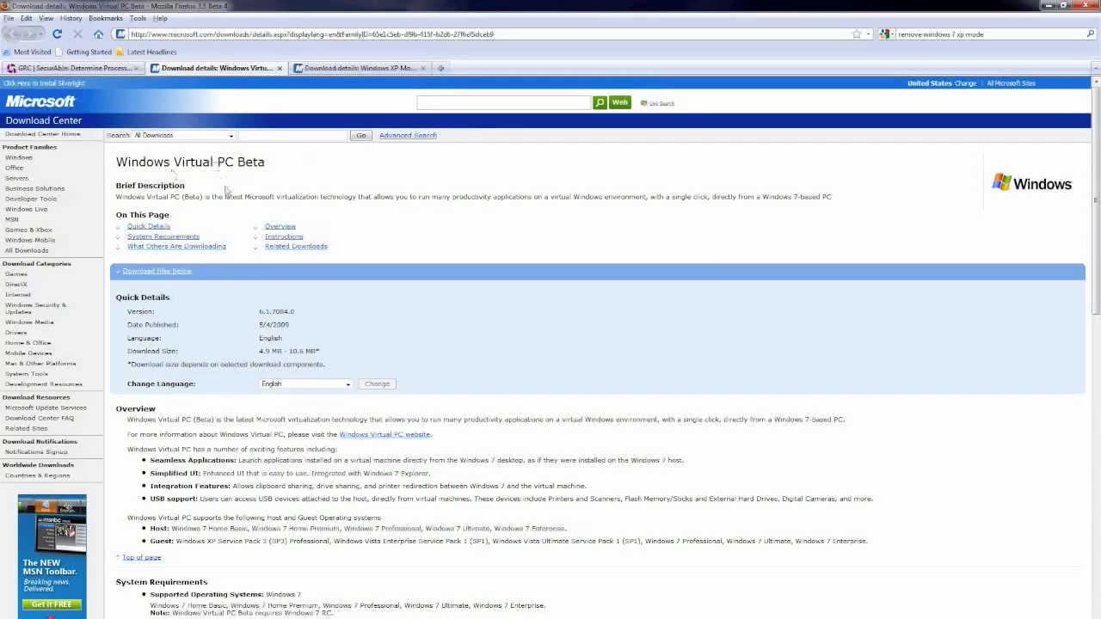
scroll("down", 3)
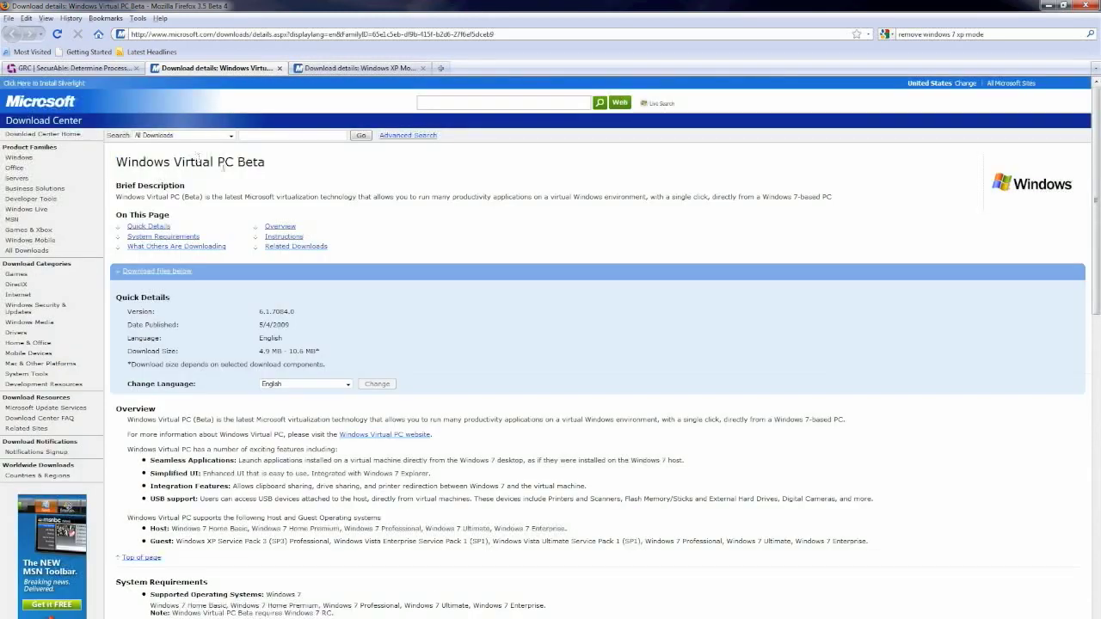
Step: Switch to the Windows XP Mode Beta page and review its 32-bit and 64-bit installer files
left_click(358, 69)
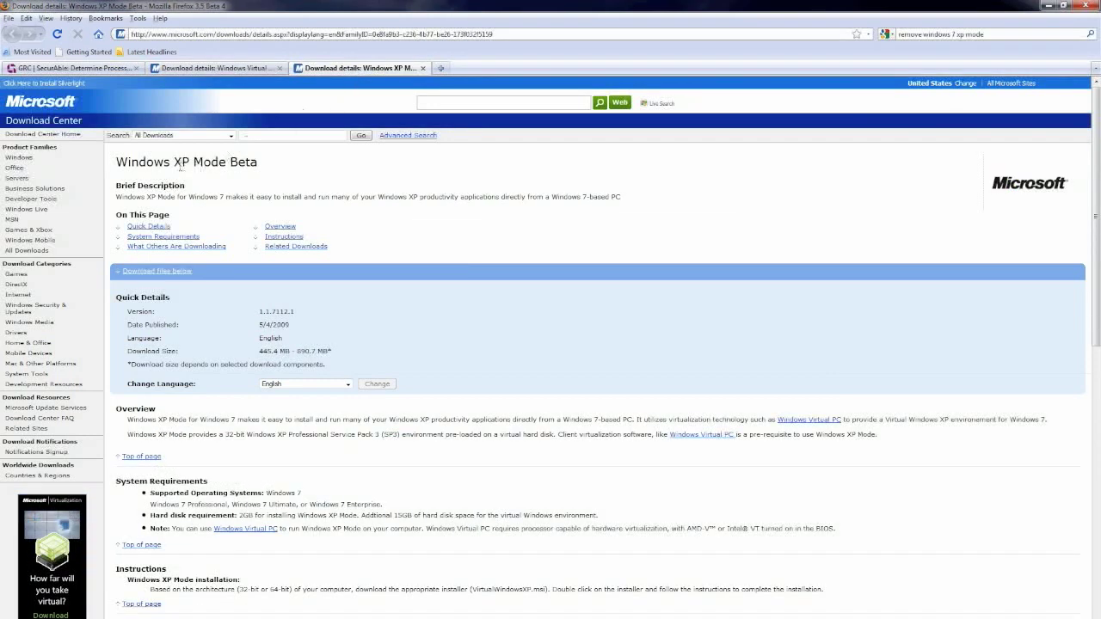
scroll("down", 3)
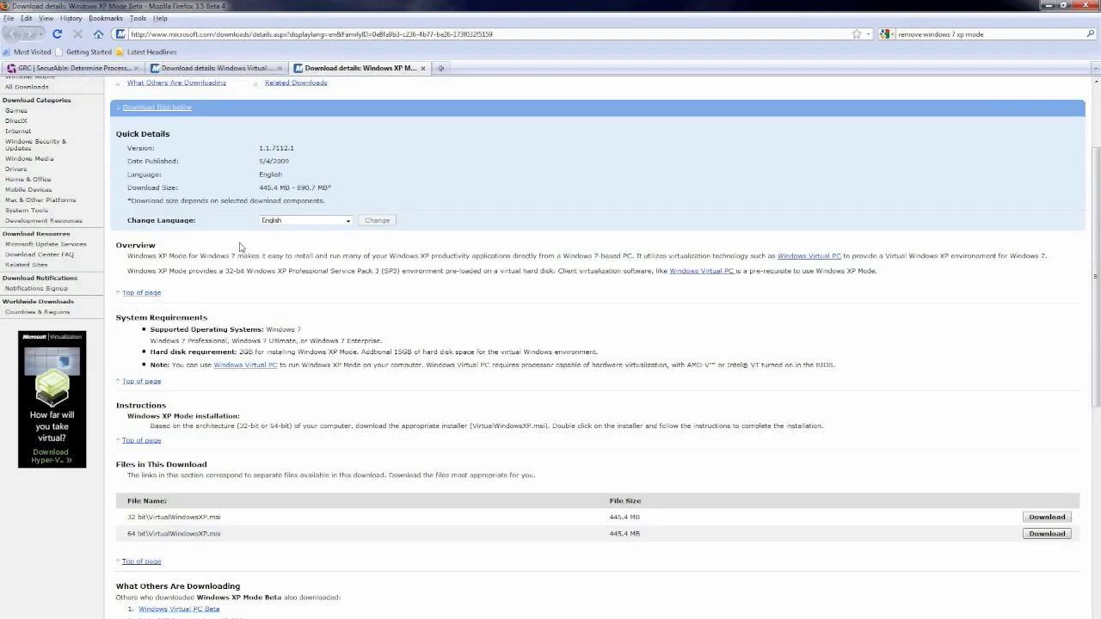
scroll("down", 3)
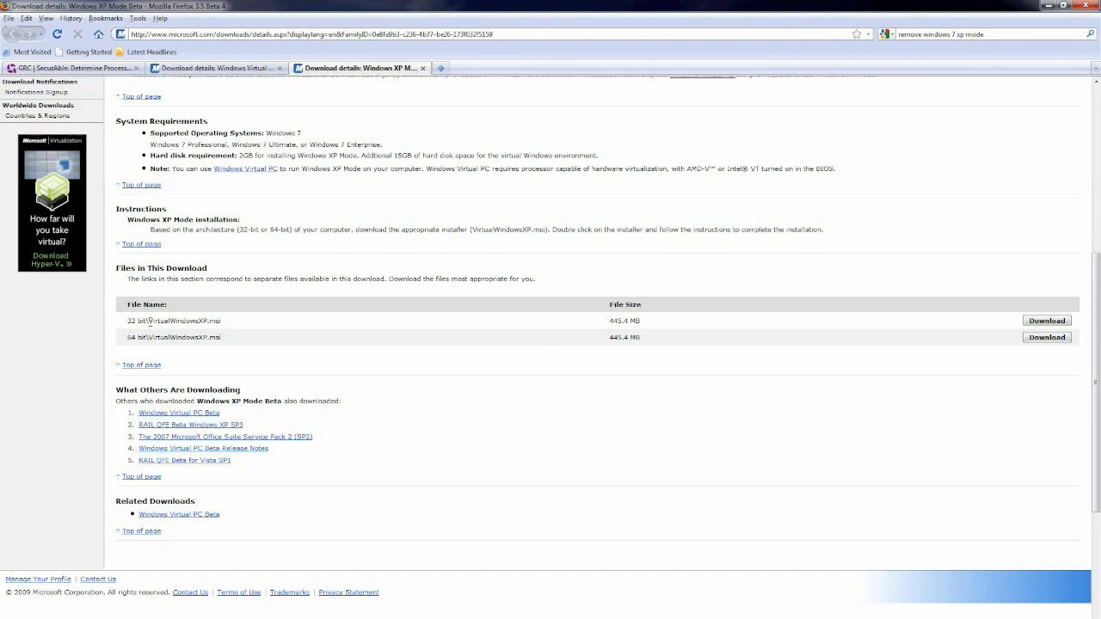
mouse_move(330, 282)
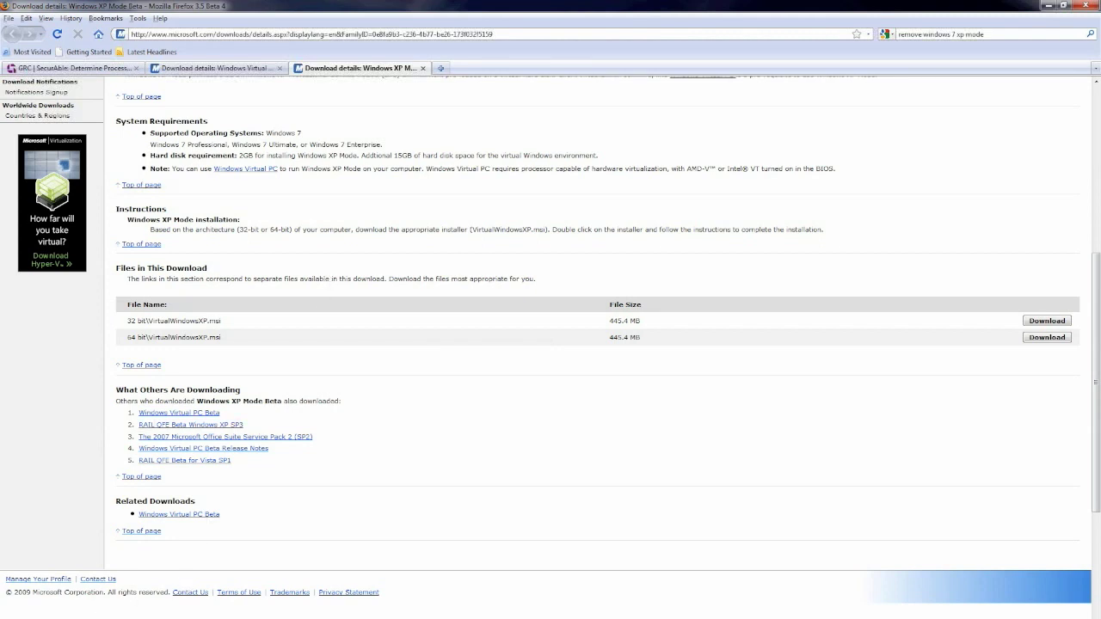
mouse_move(470, 612)
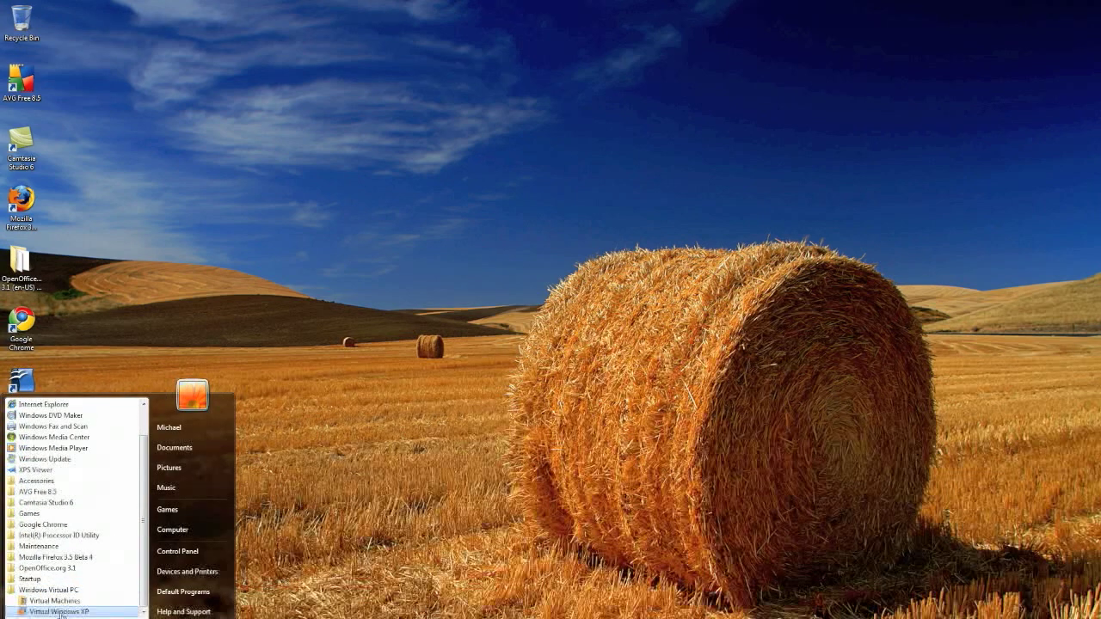
Step: Launch Virtual Windows XP for the first time from the Windows Virtual PC program group
left_click(52, 602)
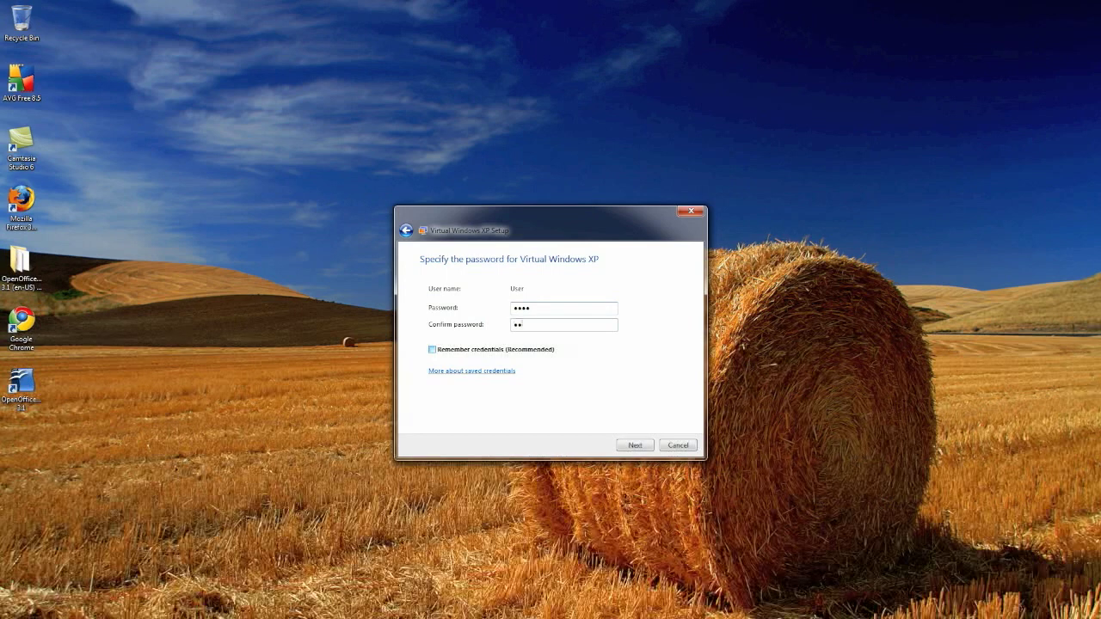
Step: Enter and confirm the password with remembered credentials, turn Automatic Updates on, and finish setup
type("••")
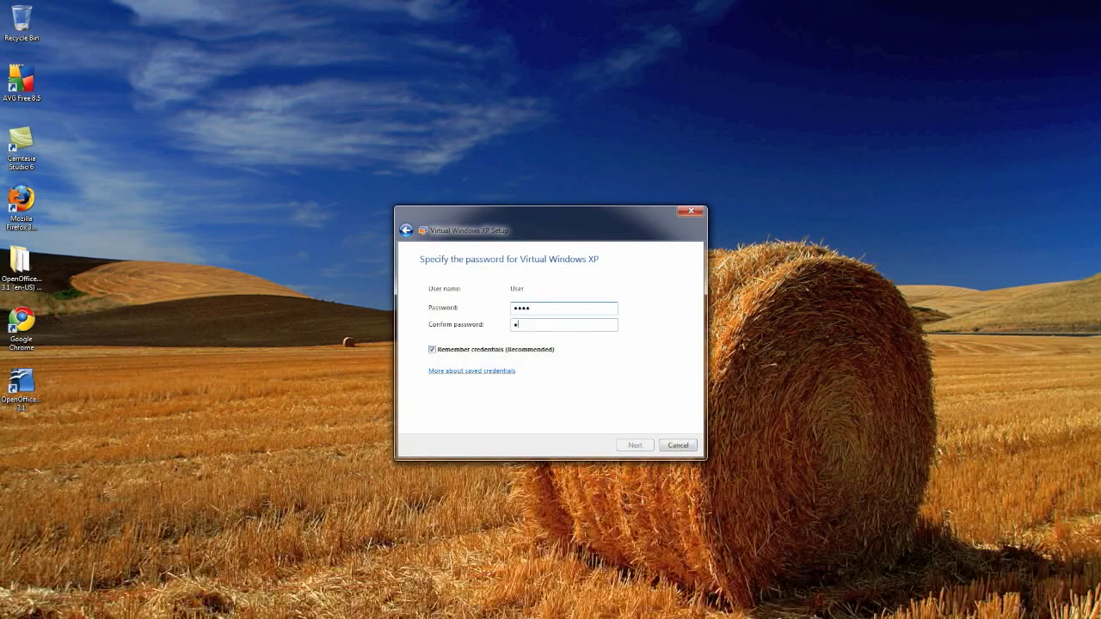
left_click(633, 444)
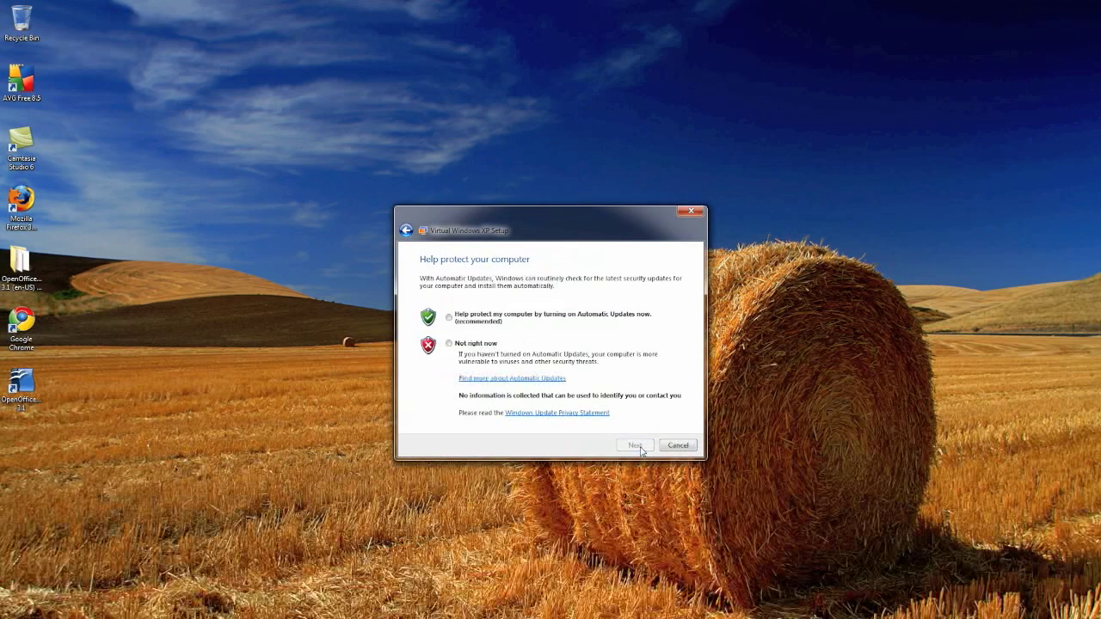
left_click(449, 316)
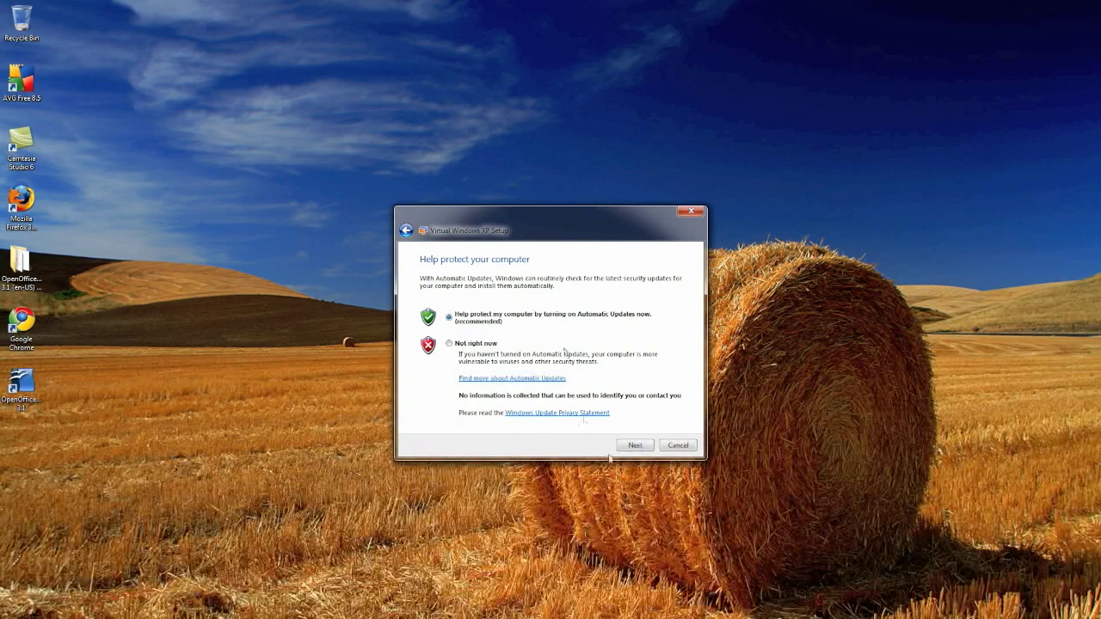
left_click(633, 443)
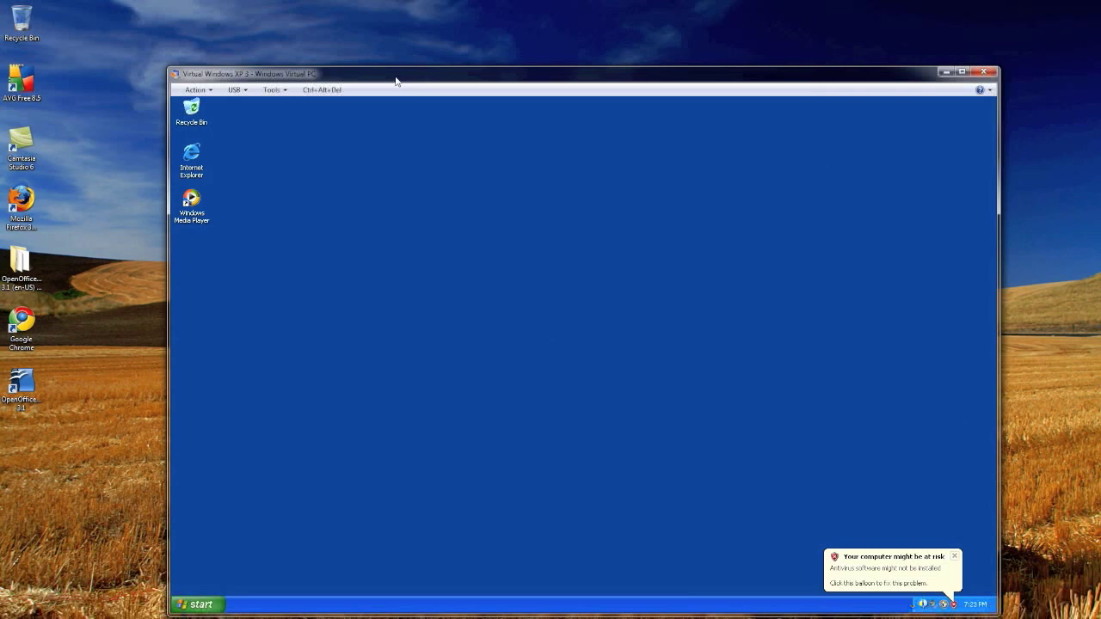
mouse_move(682, 292)
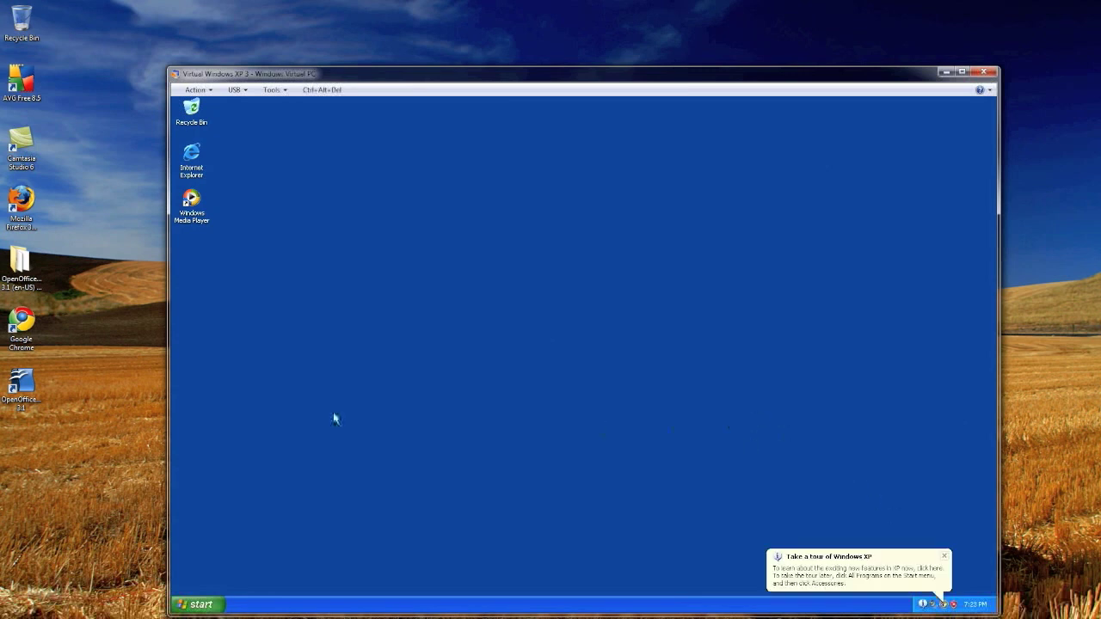
left_click(942, 555)
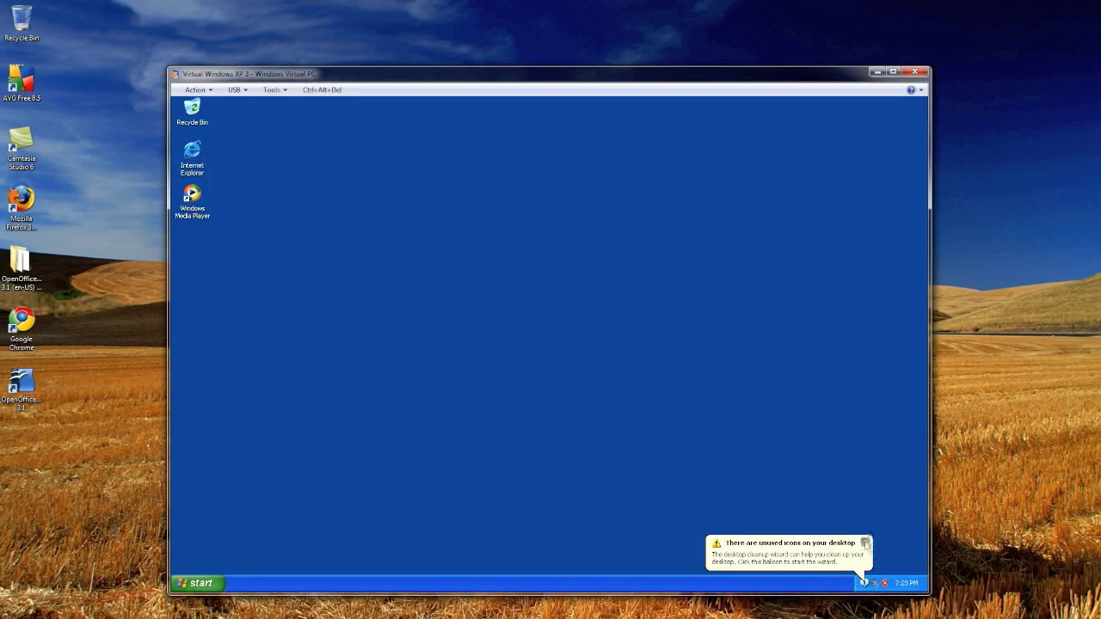
Step: In Internet Explorer inside XP Mode, search for Google Chrome and reach its download page
double_click(192, 155)
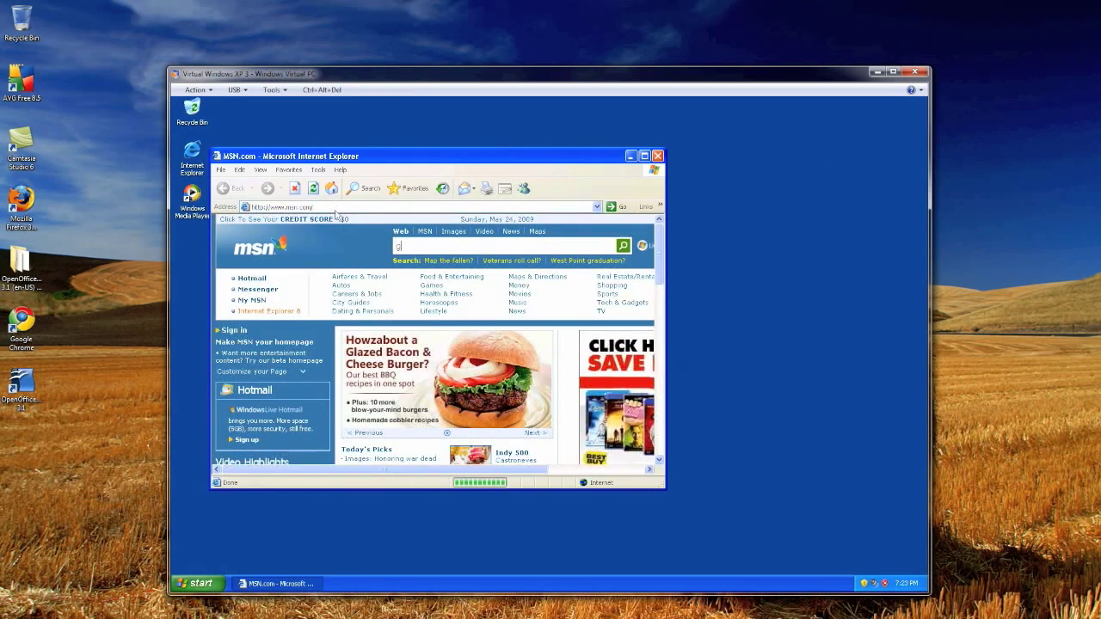
type("google chrome")
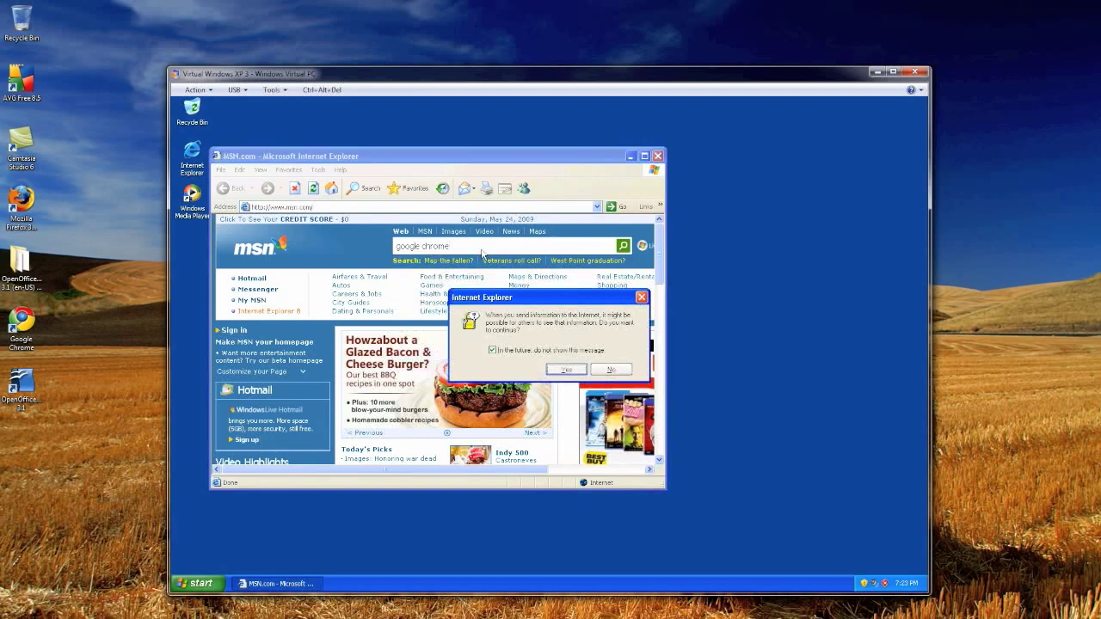
left_click(564, 368)
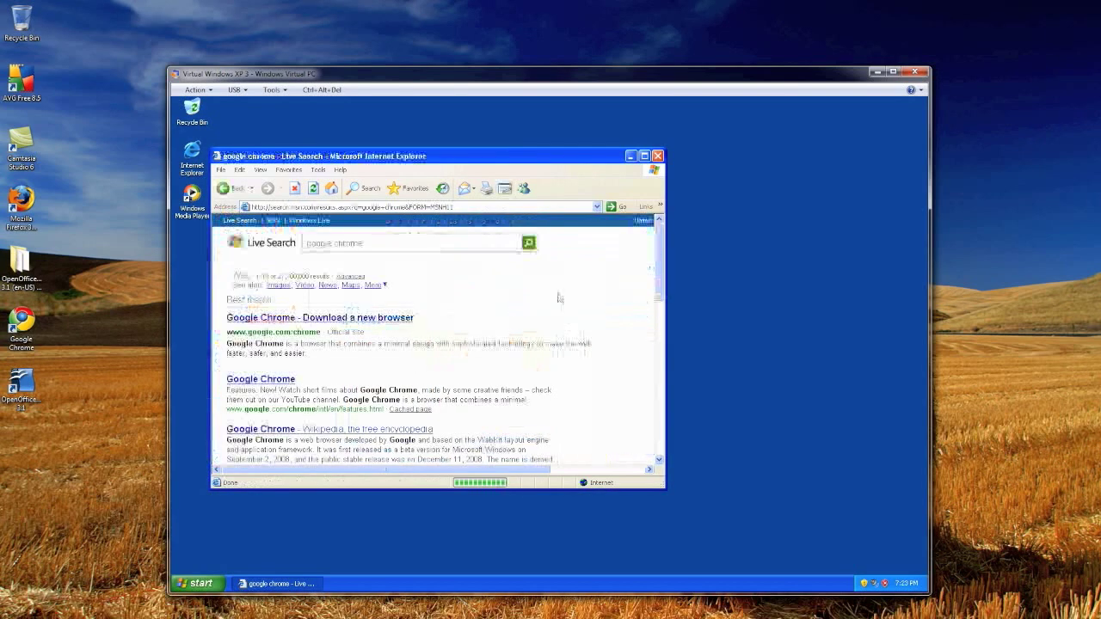
left_click(320, 317)
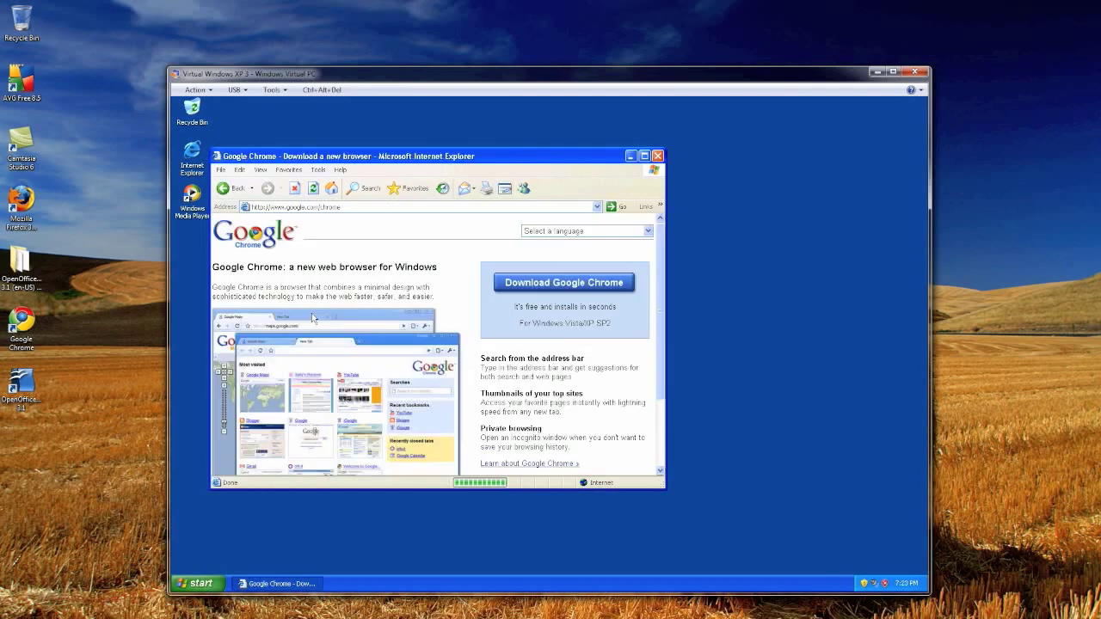
Step: Accept the terms, save ChromeSetup, and run it past the security warning to the welcome screen
left_click(564, 282)
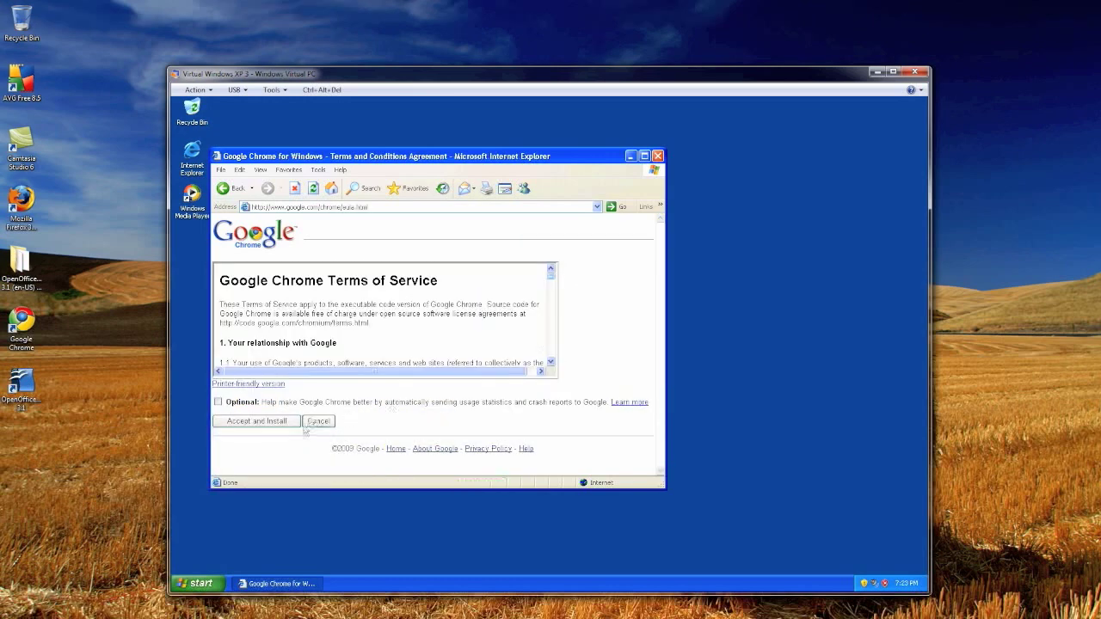
left_click(254, 419)
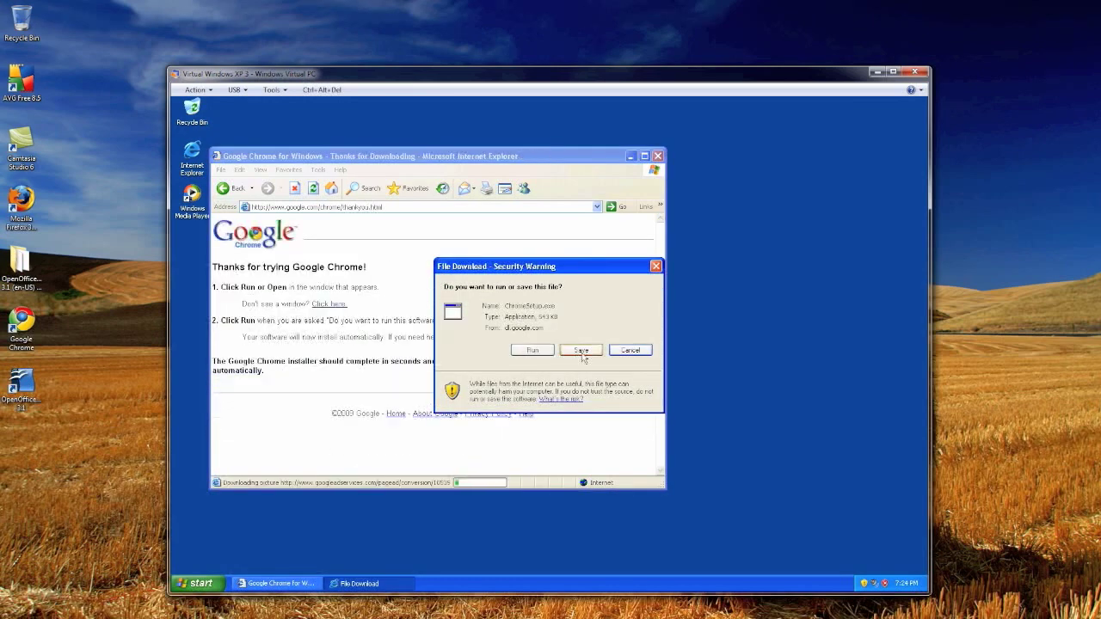
left_click(582, 351)
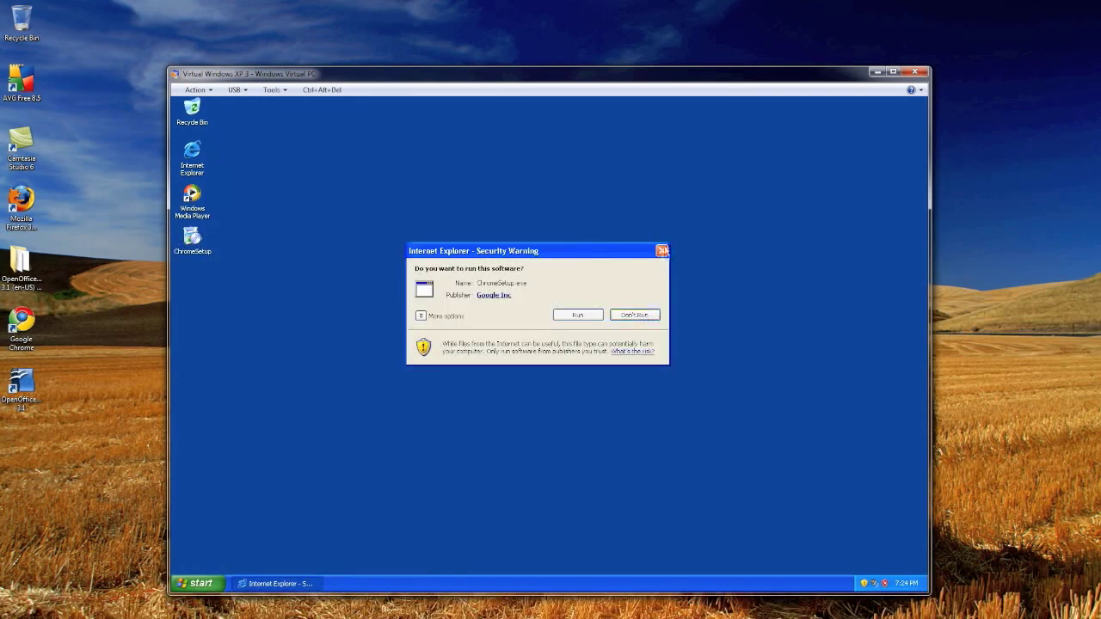
left_click(577, 315)
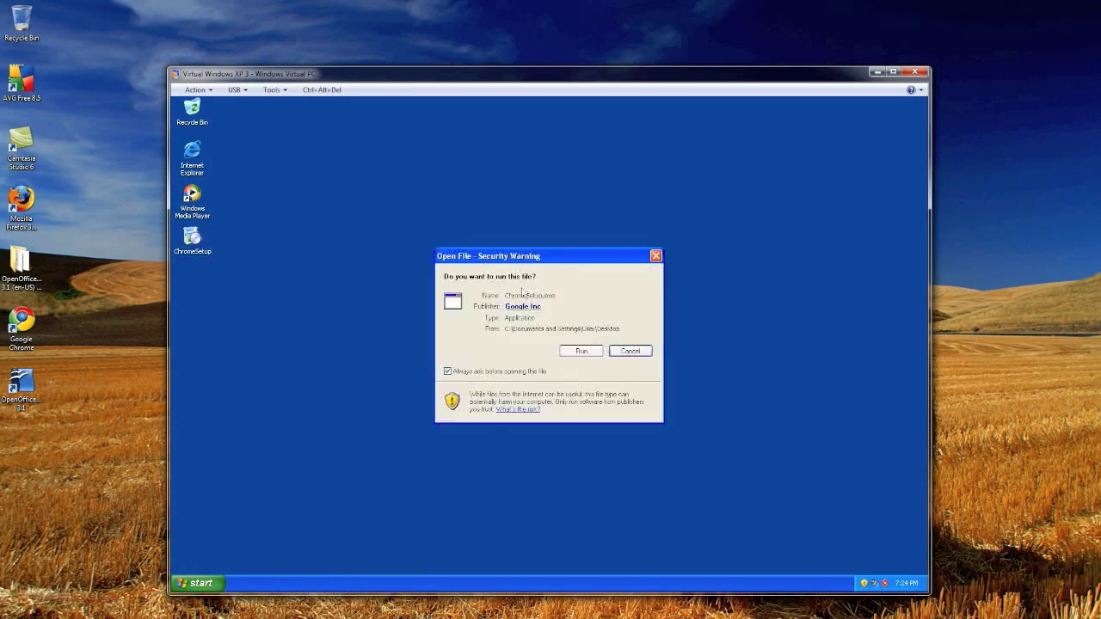
left_click(581, 351)
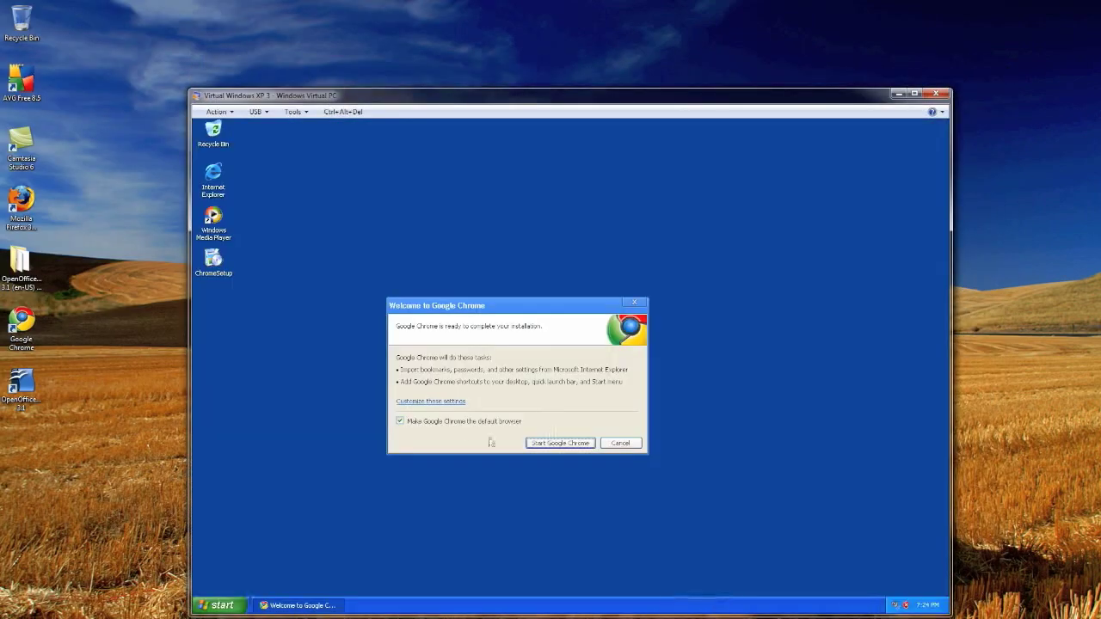
mouse_move(560, 444)
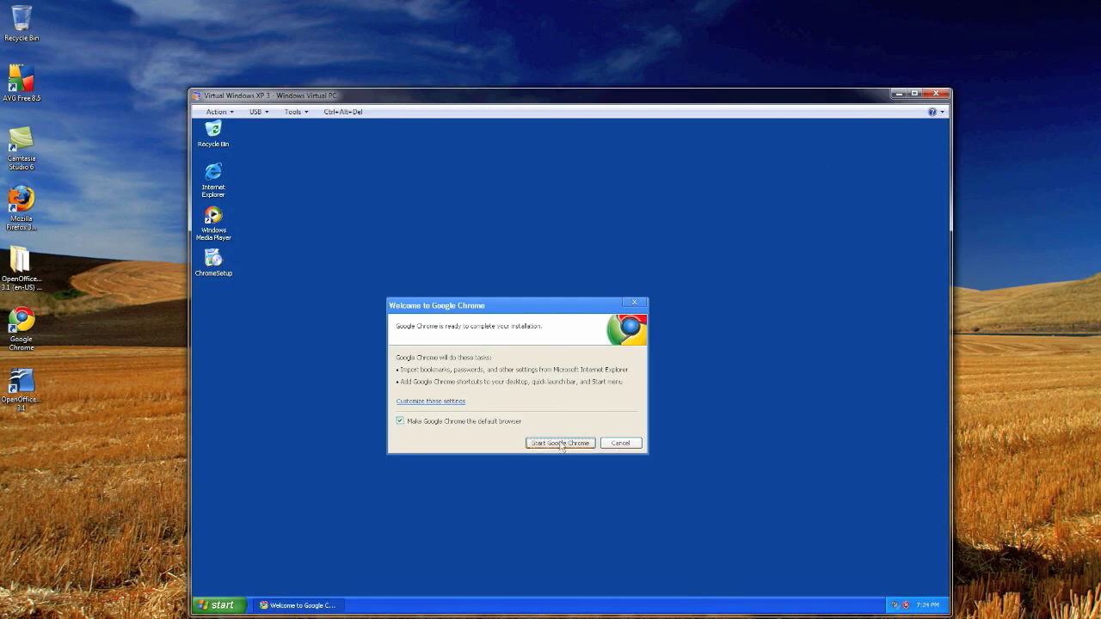
Step: Start Chrome, keep Google as default search engine, and load a YouTube channel page
left_click(560, 444)
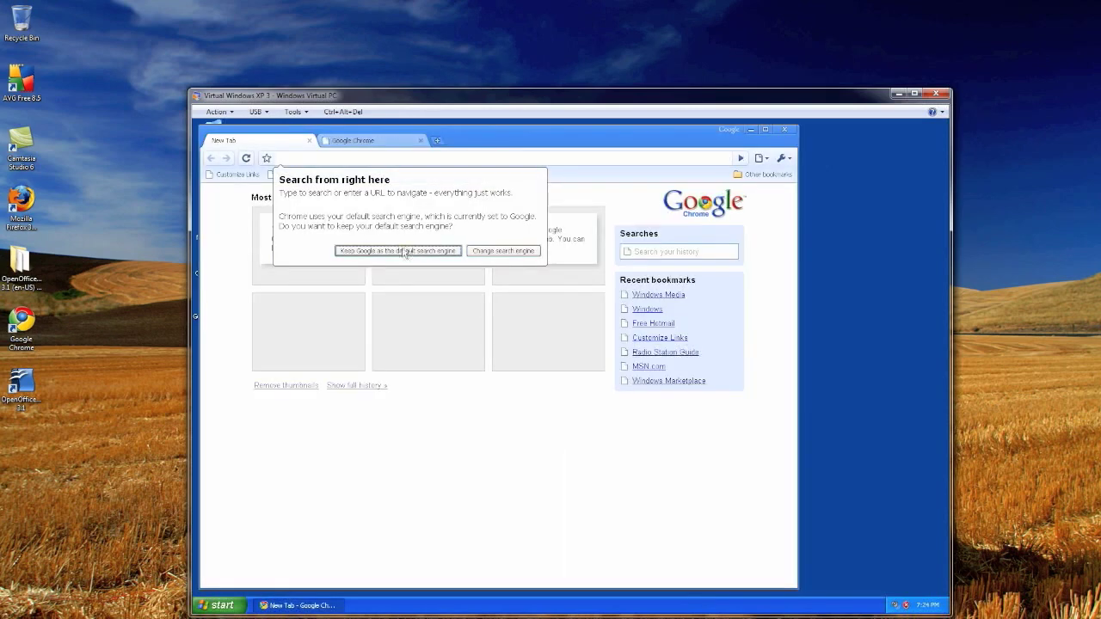
left_click(397, 252)
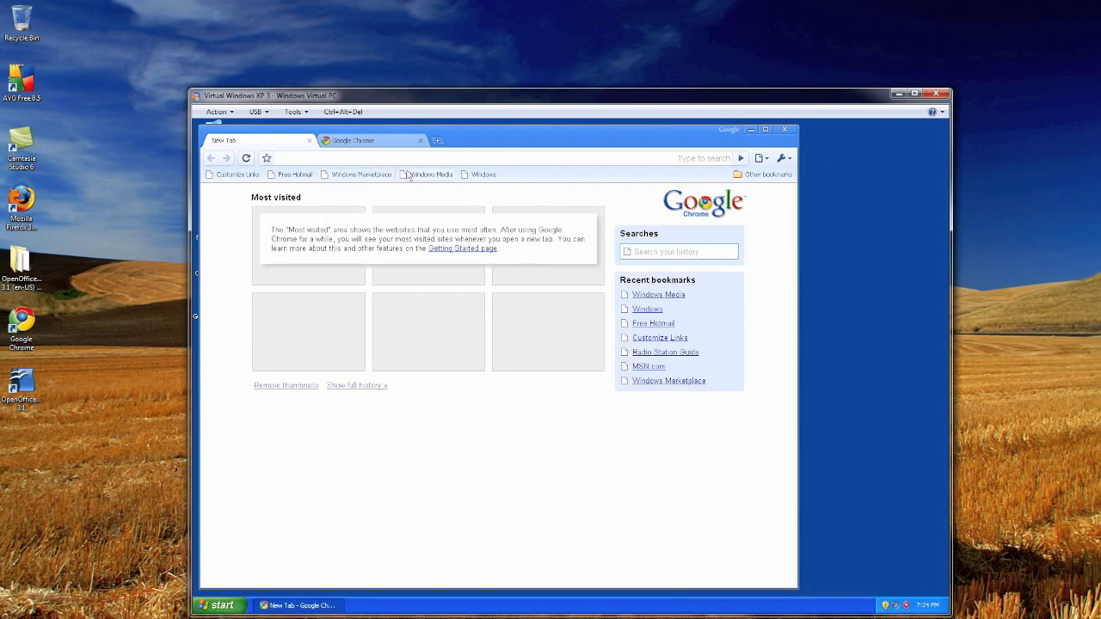
type("youtube.com/therevivedone")
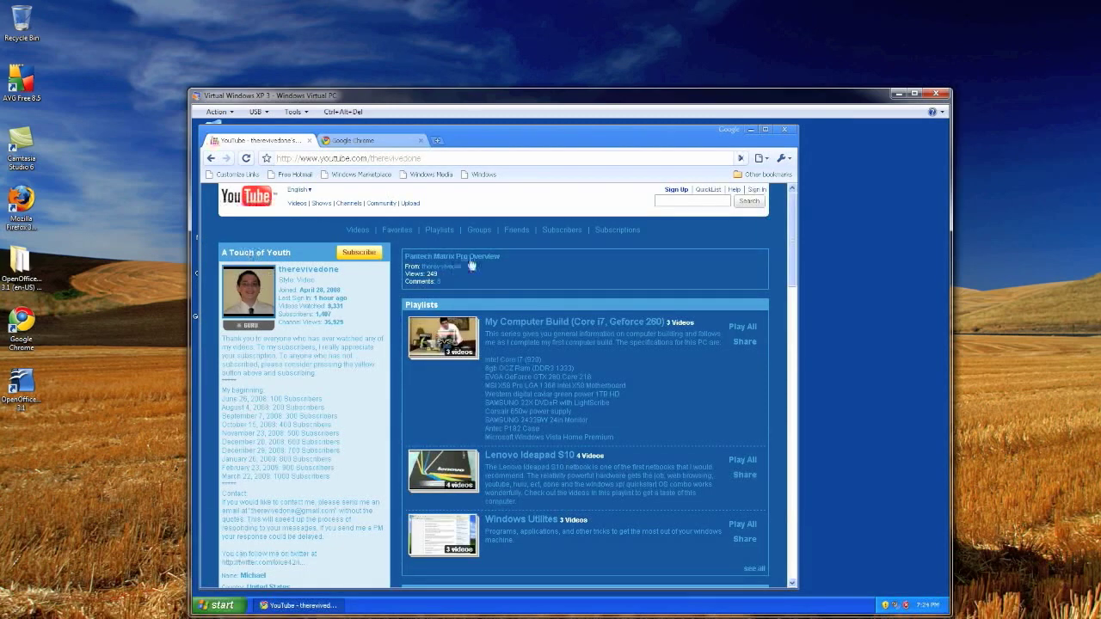
mouse_move(502, 254)
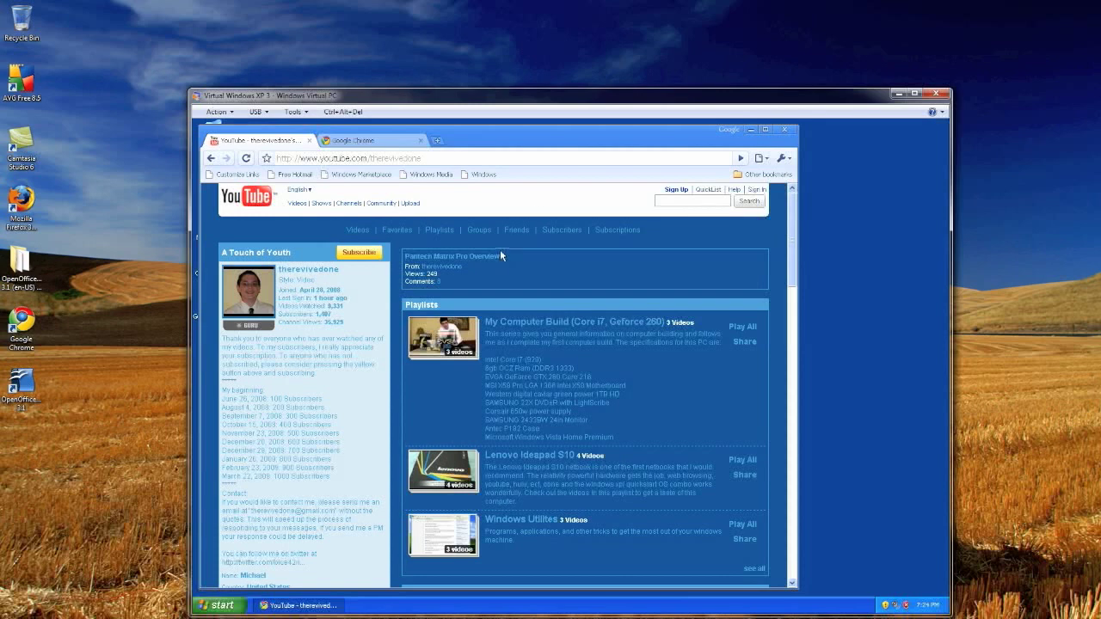
mouse_move(592, 291)
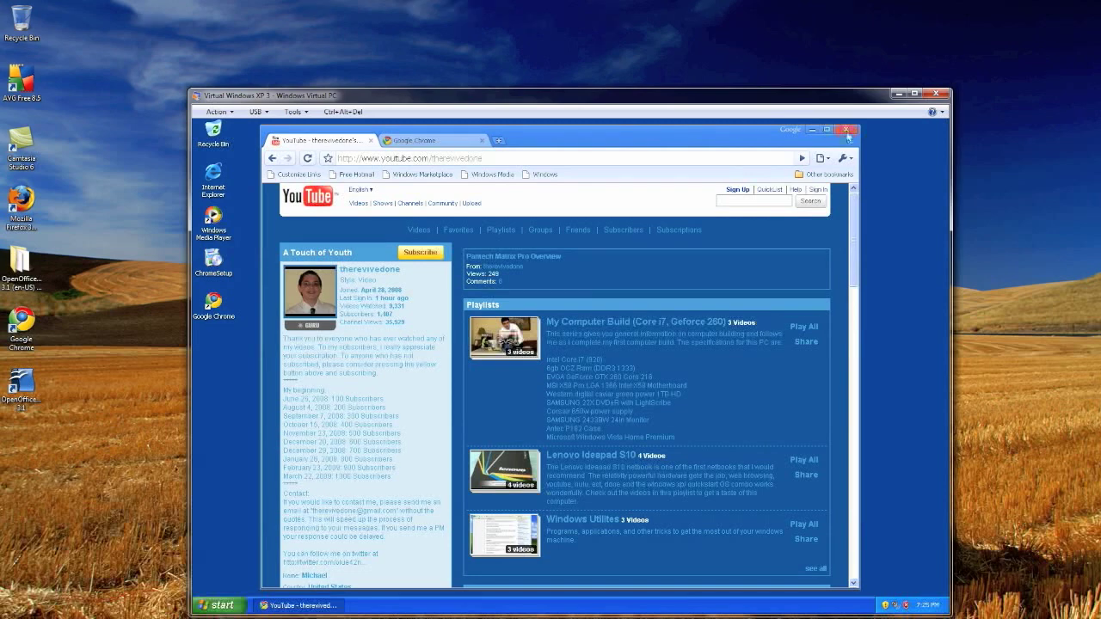
mouse_move(846, 137)
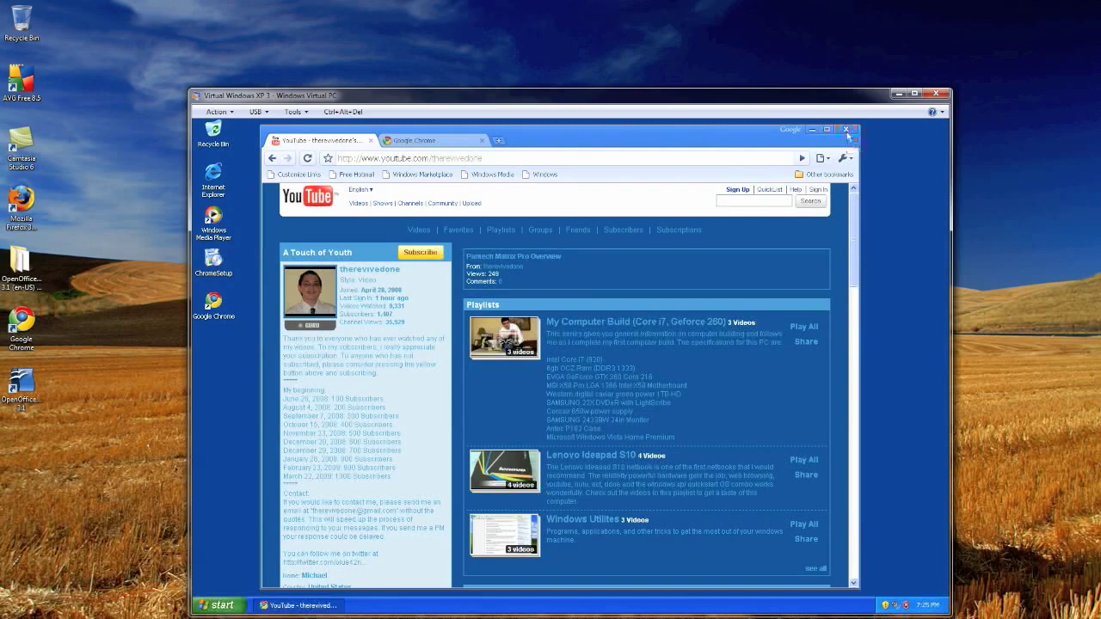
Step: Close Chrome and move its desktop shortcut into the all-users XP Start Menu folder
left_click(846, 129)
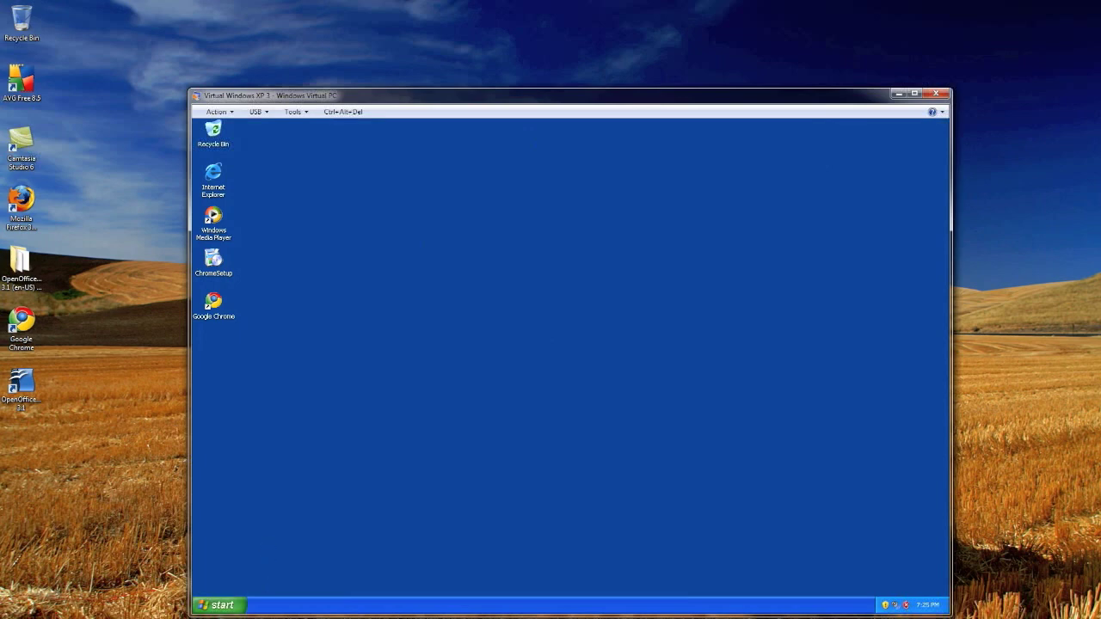
right_click(223, 605)
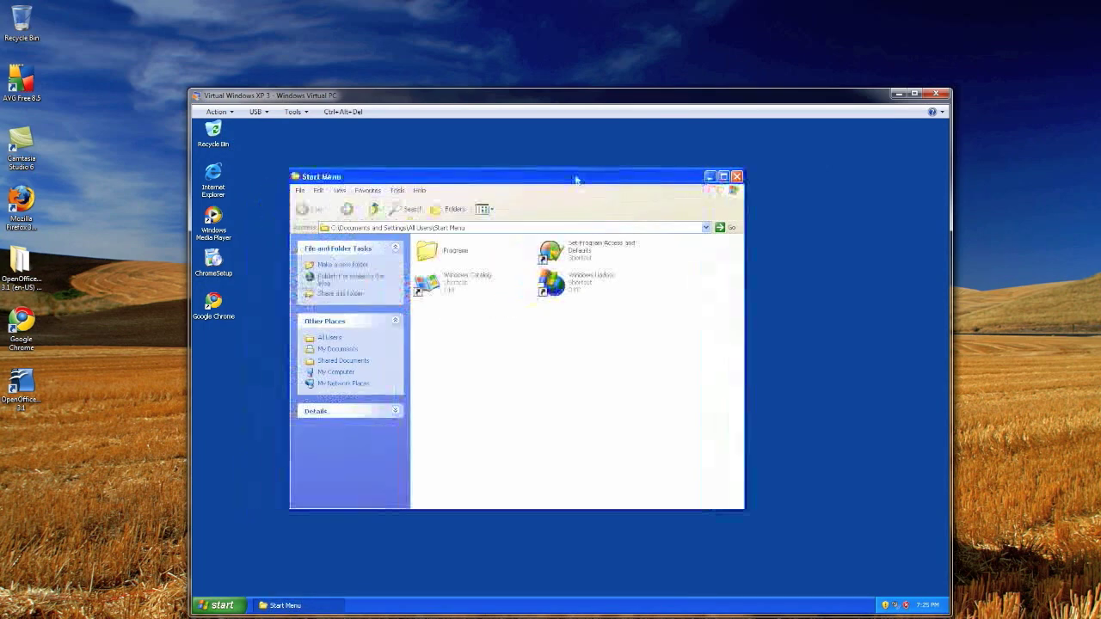
double_click(427, 251)
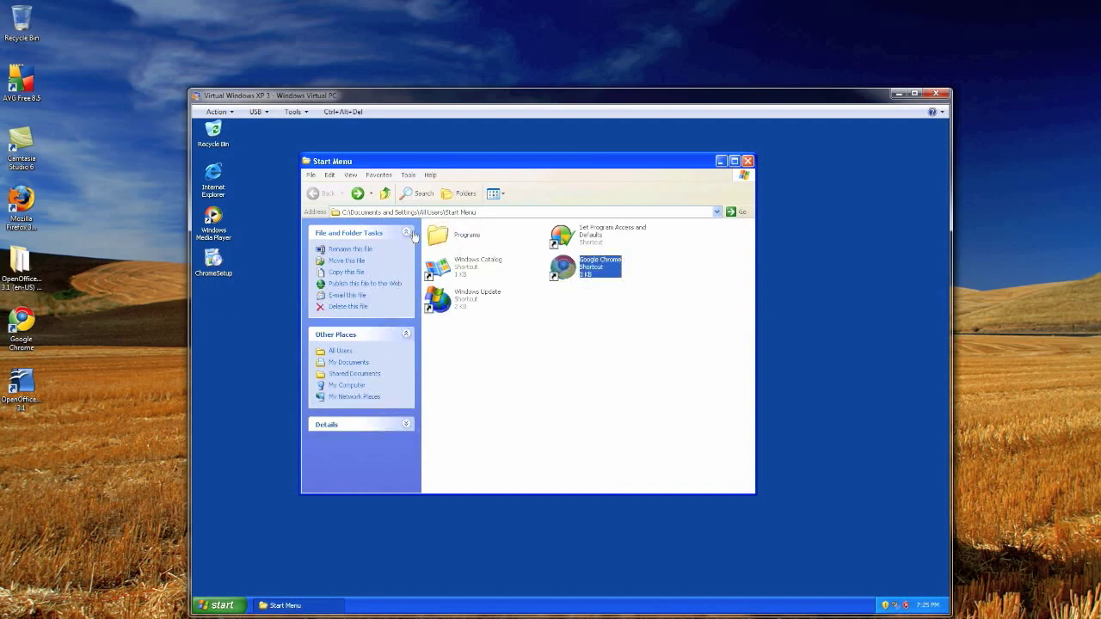
mouse_move(409, 234)
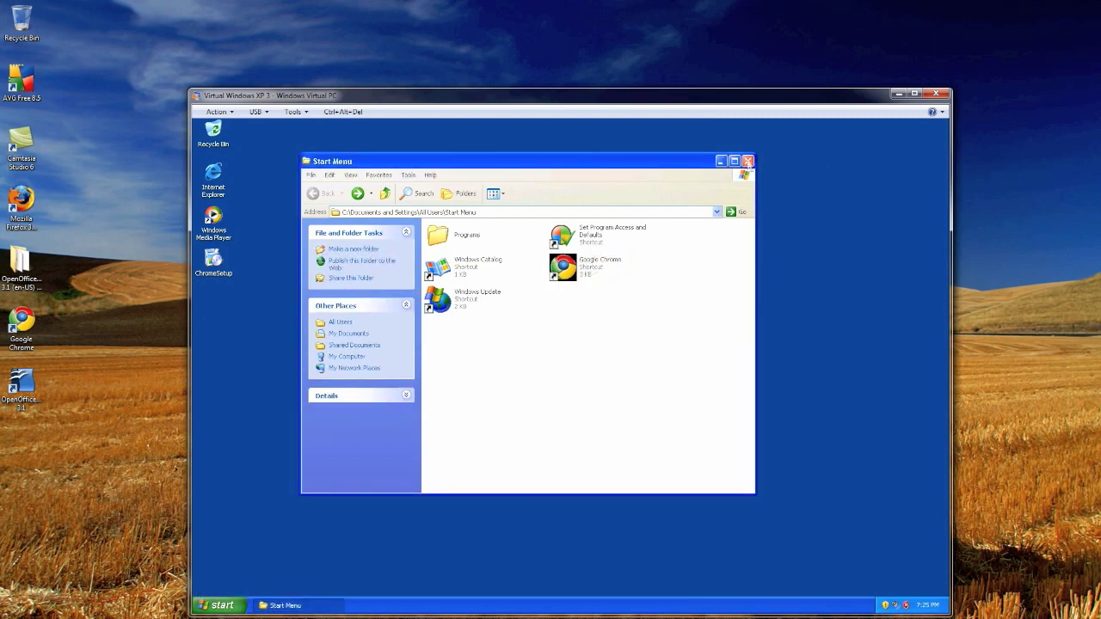
left_click(746, 162)
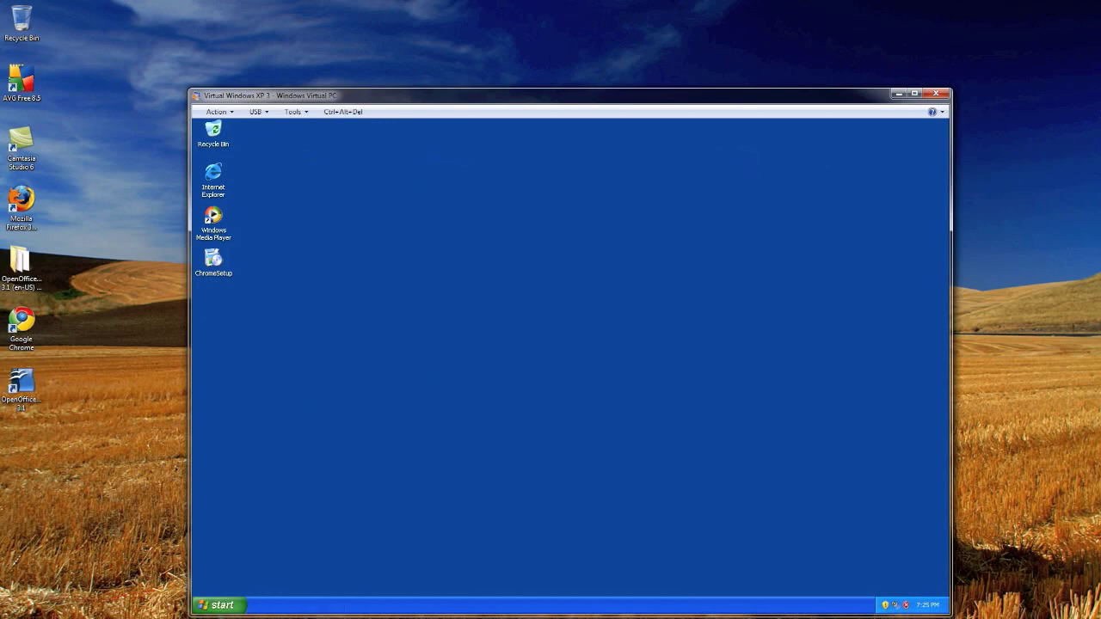
Step: Close the XP Mode window so Chrome can launch as a virtual application from Windows 7
left_click(220, 605)
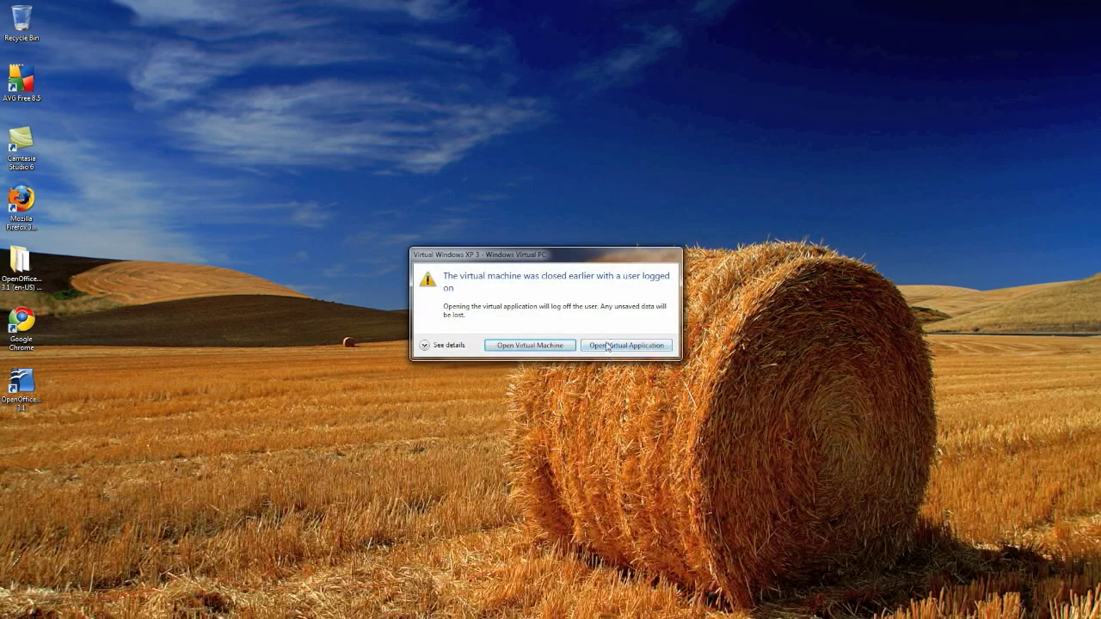
Step: Open virtual Chrome anyway with YouTube, and load michaelsherlock.com in native Chrome beside it
left_click(626, 344)
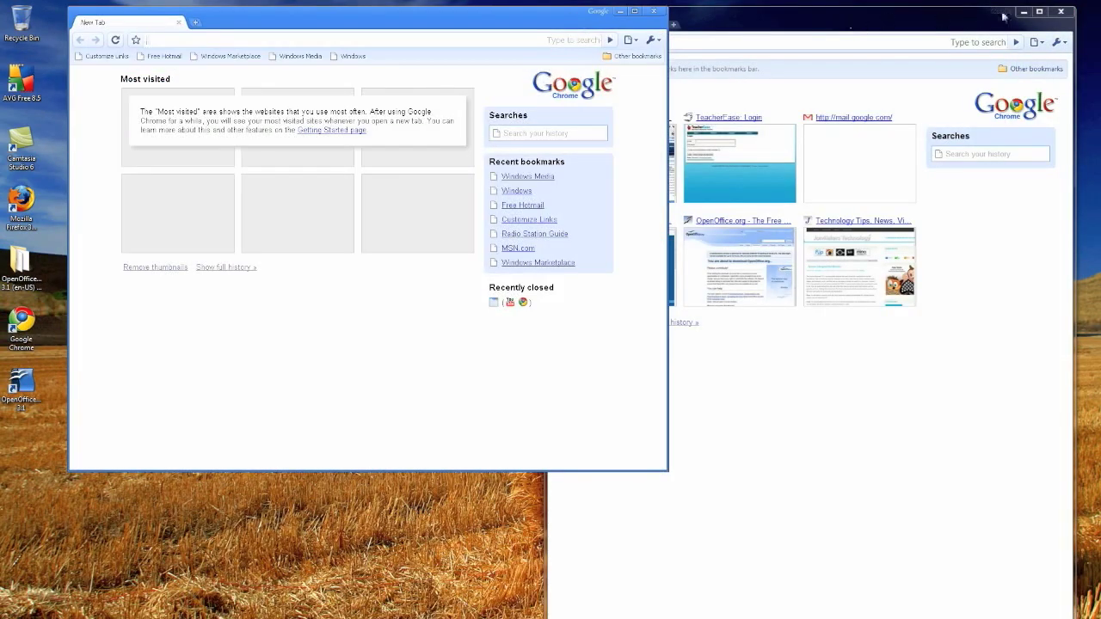
mouse_move(750, 27)
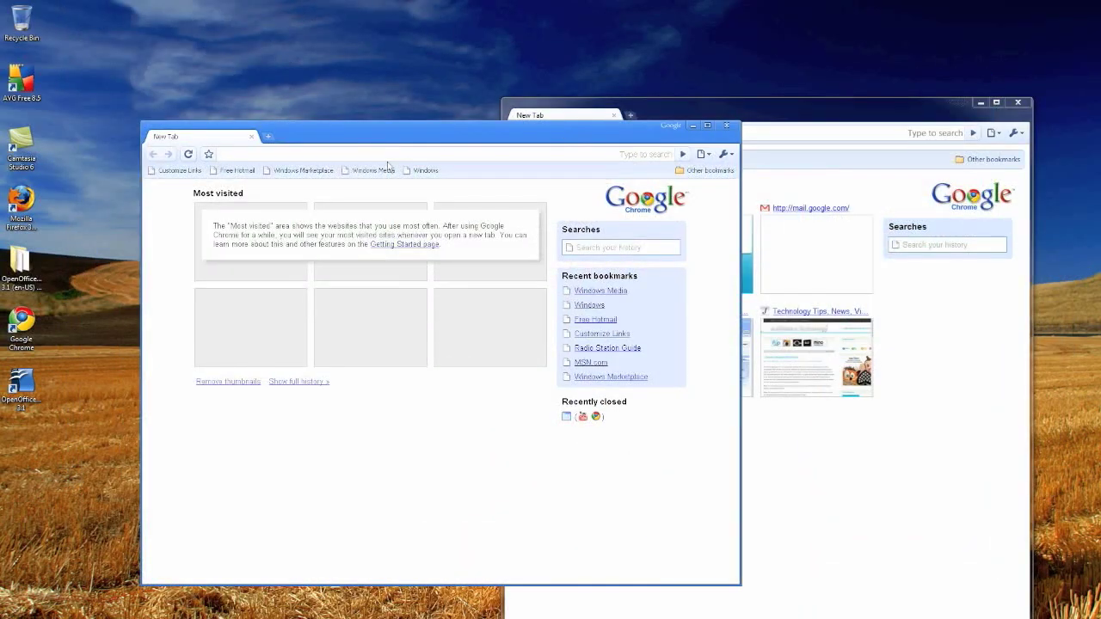
type("virtu")
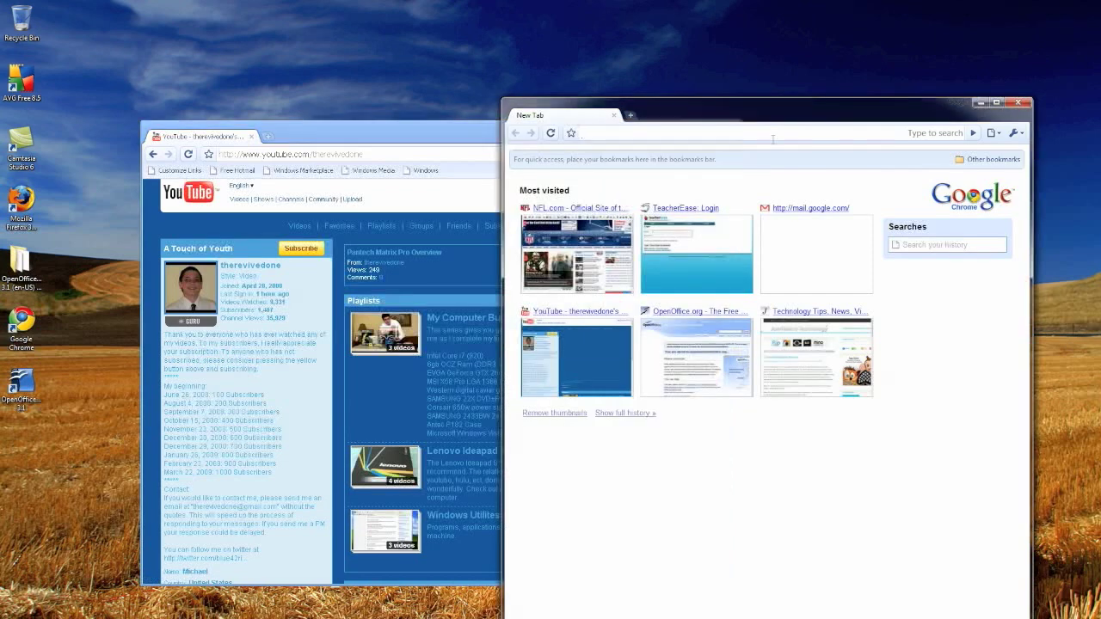
type("michaelsherlock.com/")
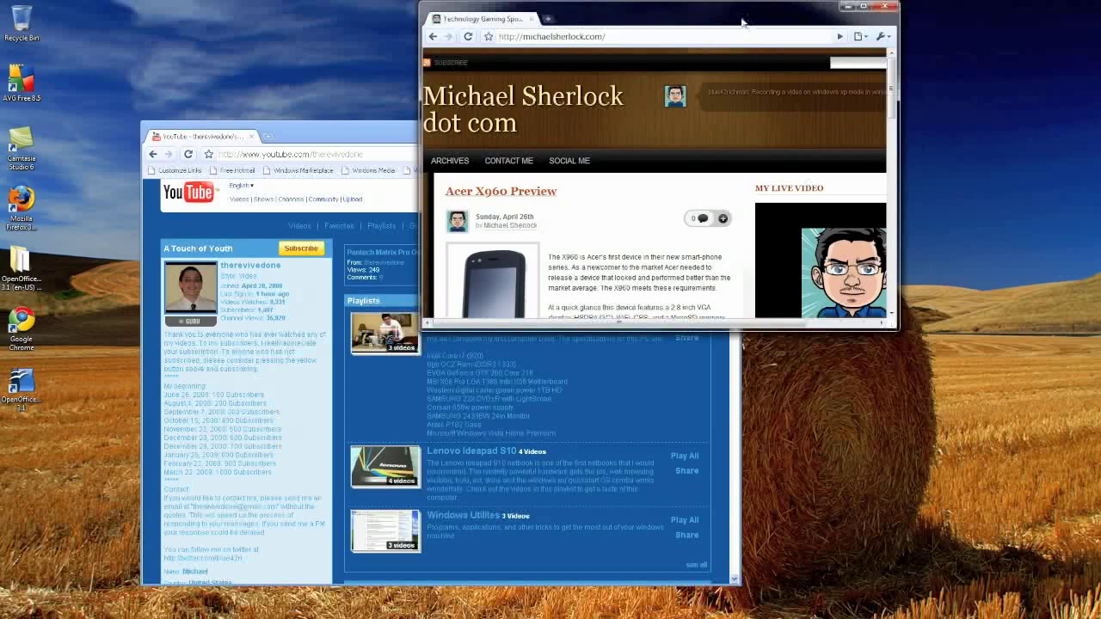
Step: Move the virtual Chrome window over the native one, focus it, then close the XP Mode Chrome window
left_click_drag(654, 17, 578, 181)
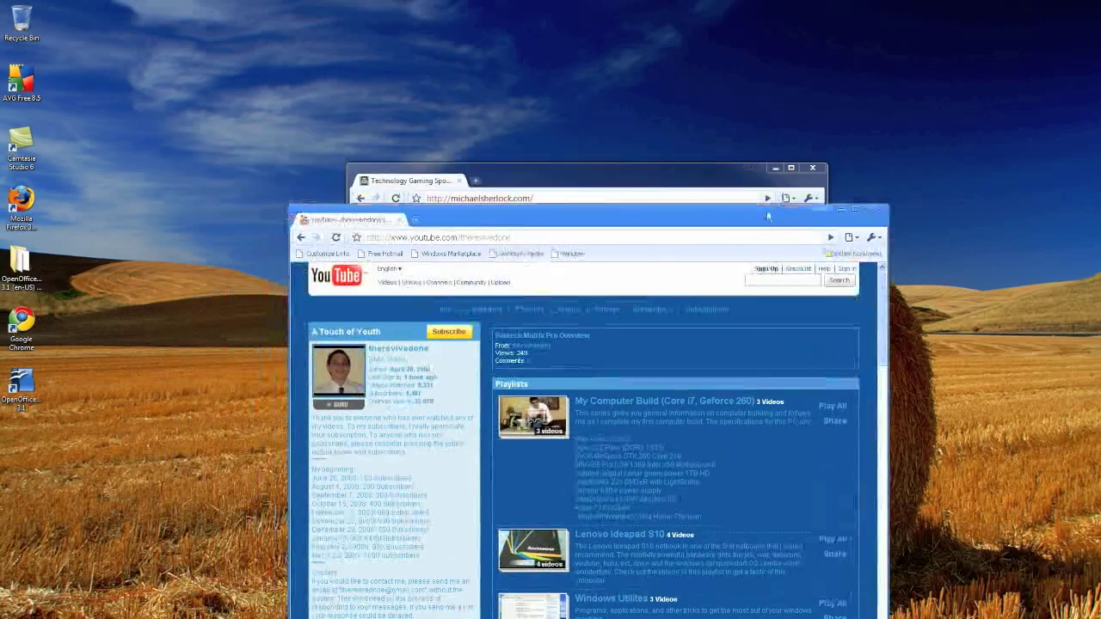
left_click(409, 181)
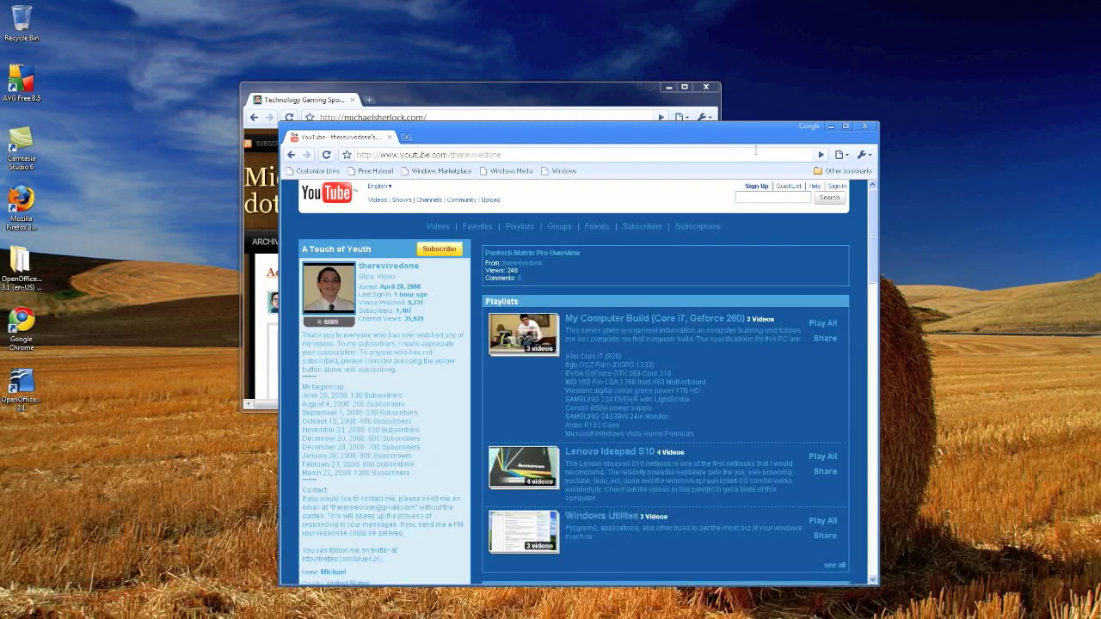
mouse_move(753, 138)
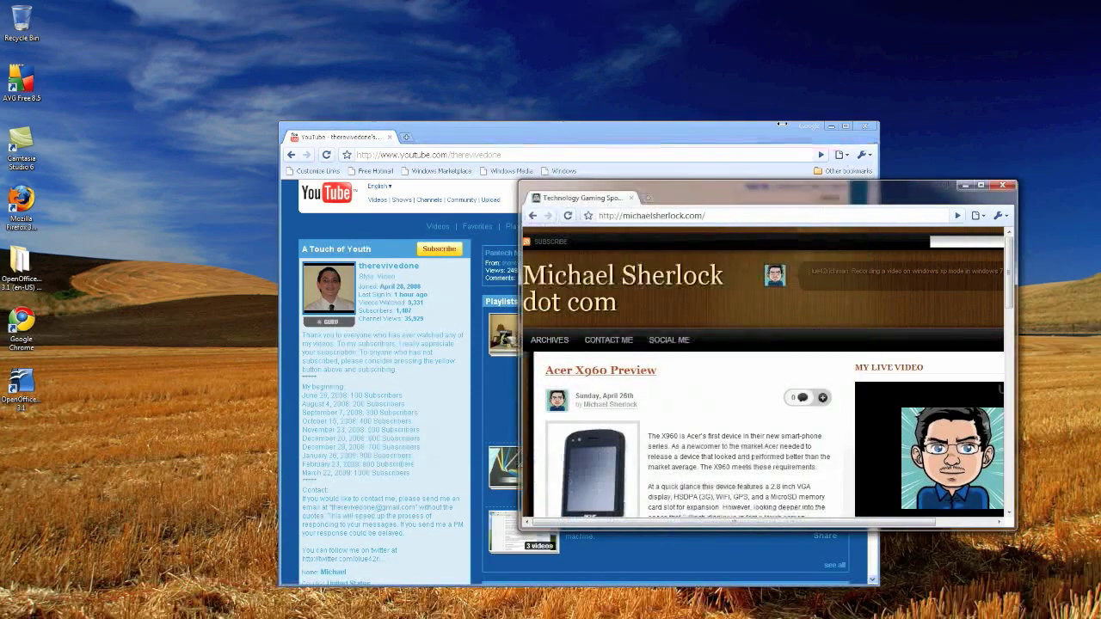
mouse_move(392, 44)
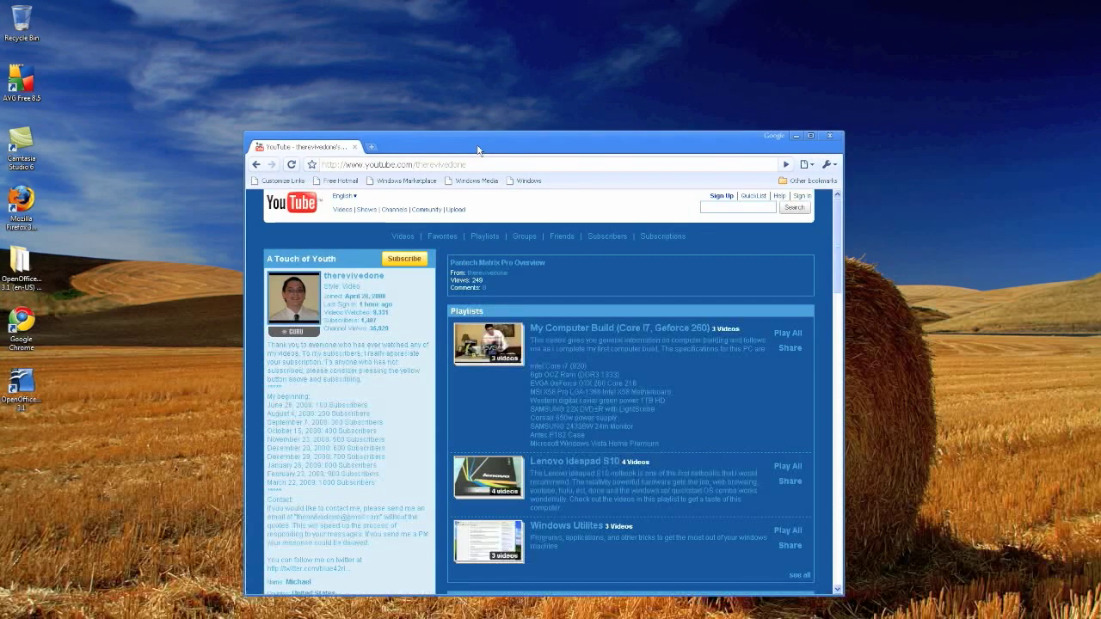
mouse_move(853, 163)
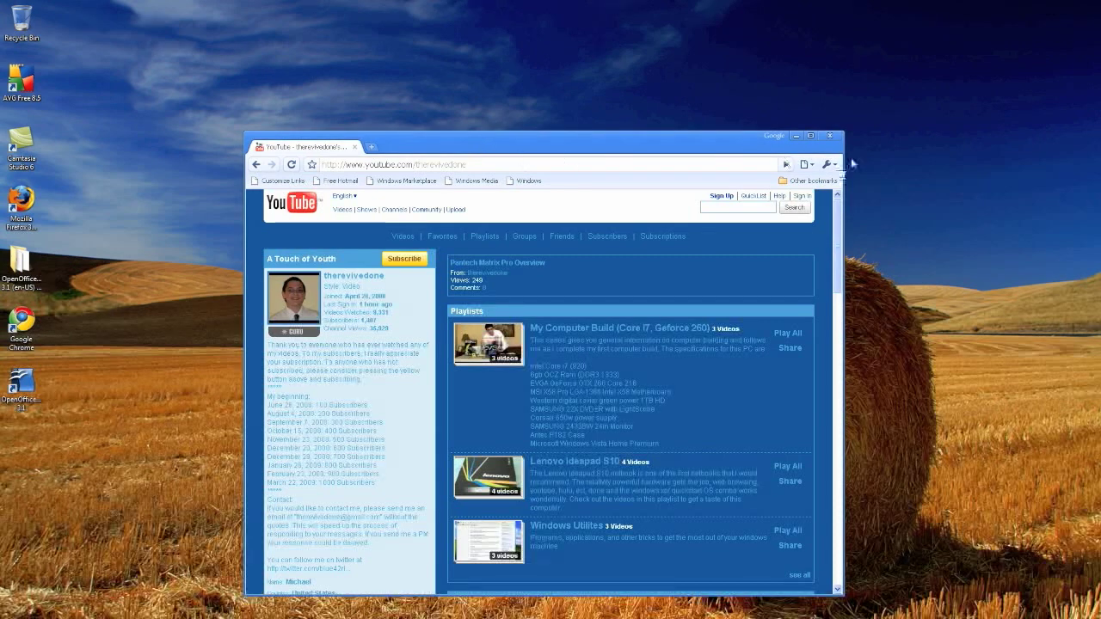
left_click(827, 134)
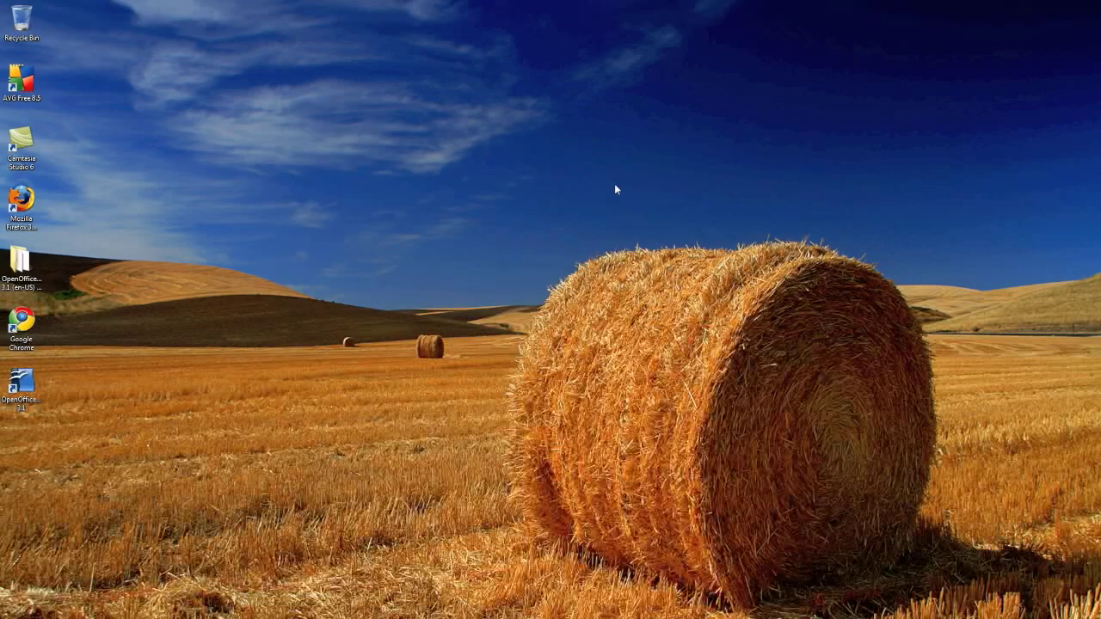